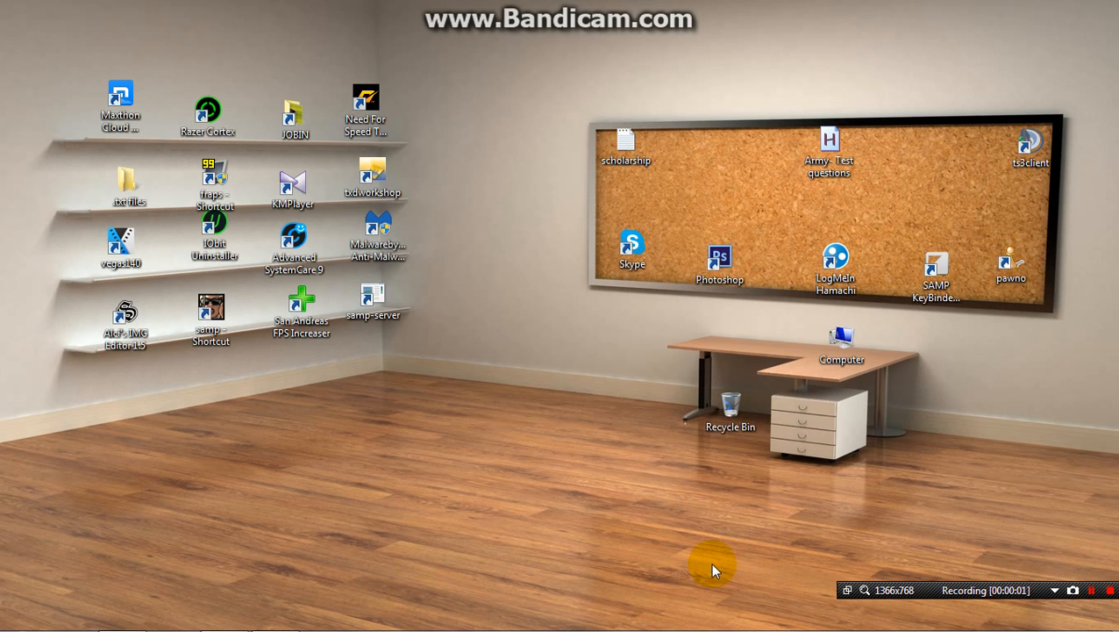
pyautogui.moveTo(442, 503)
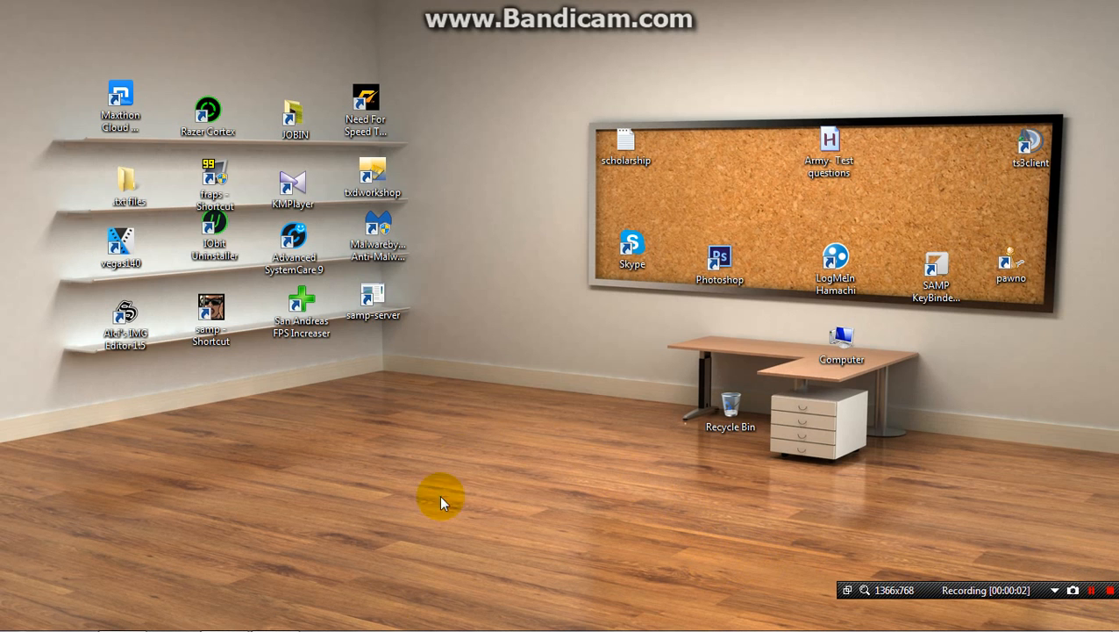
pyautogui.moveTo(430, 554)
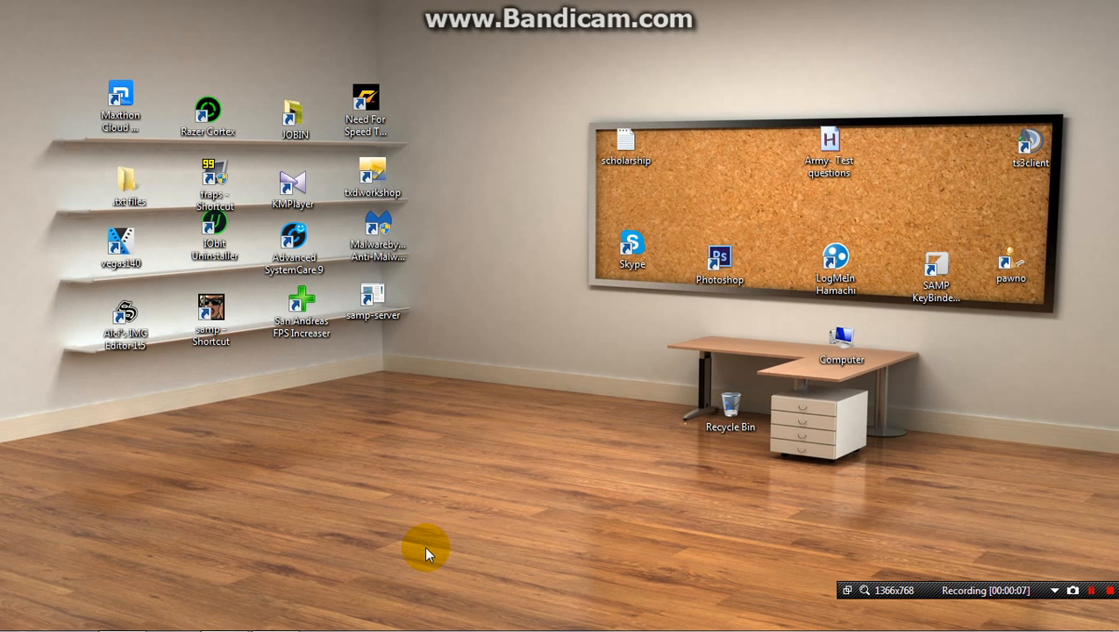
pyautogui.moveTo(441, 548)
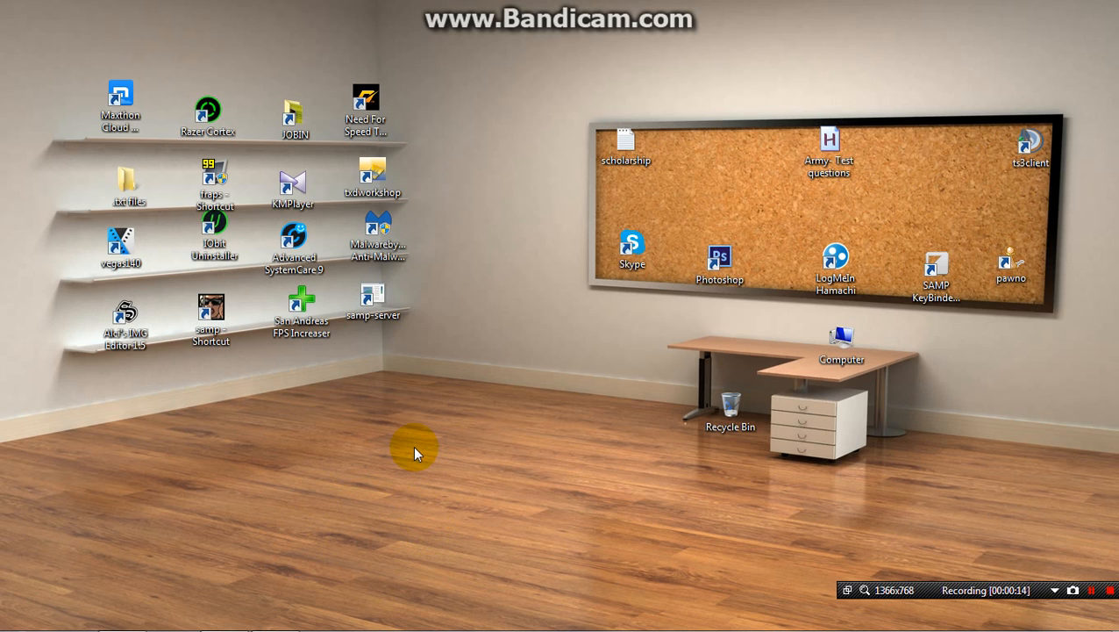
pyautogui.moveTo(380, 456)
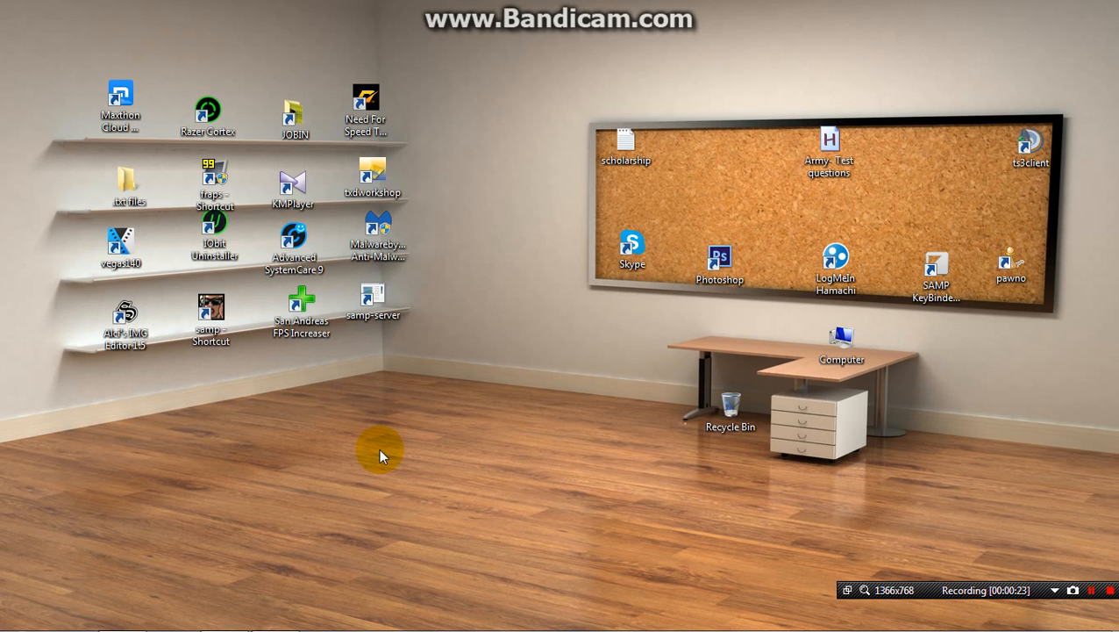
pyautogui.moveTo(215, 623)
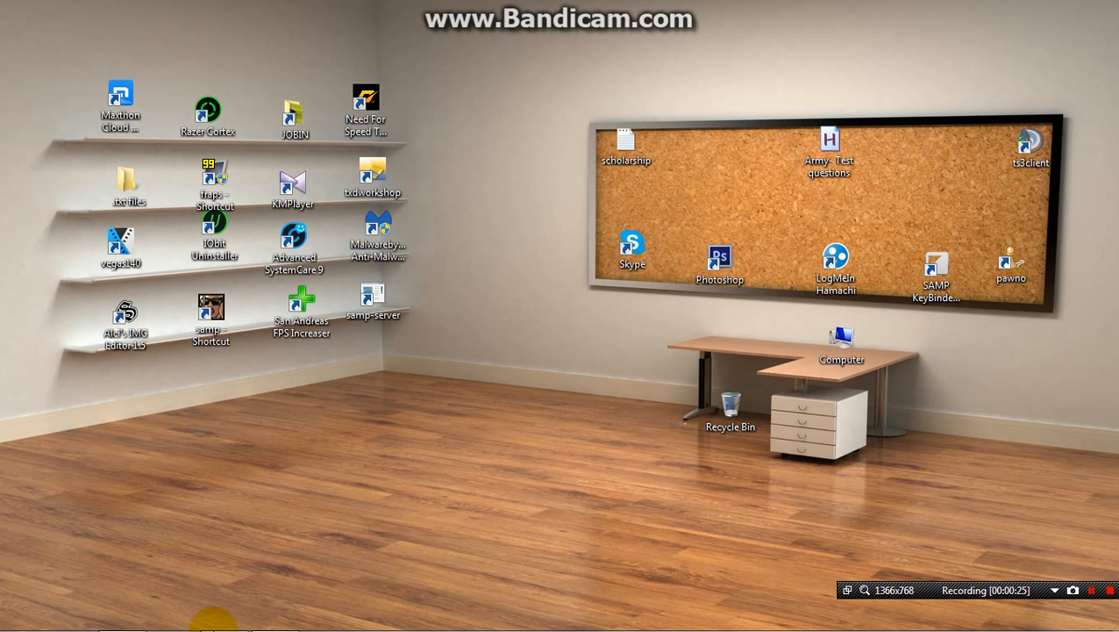
pyautogui.moveTo(904, 529)
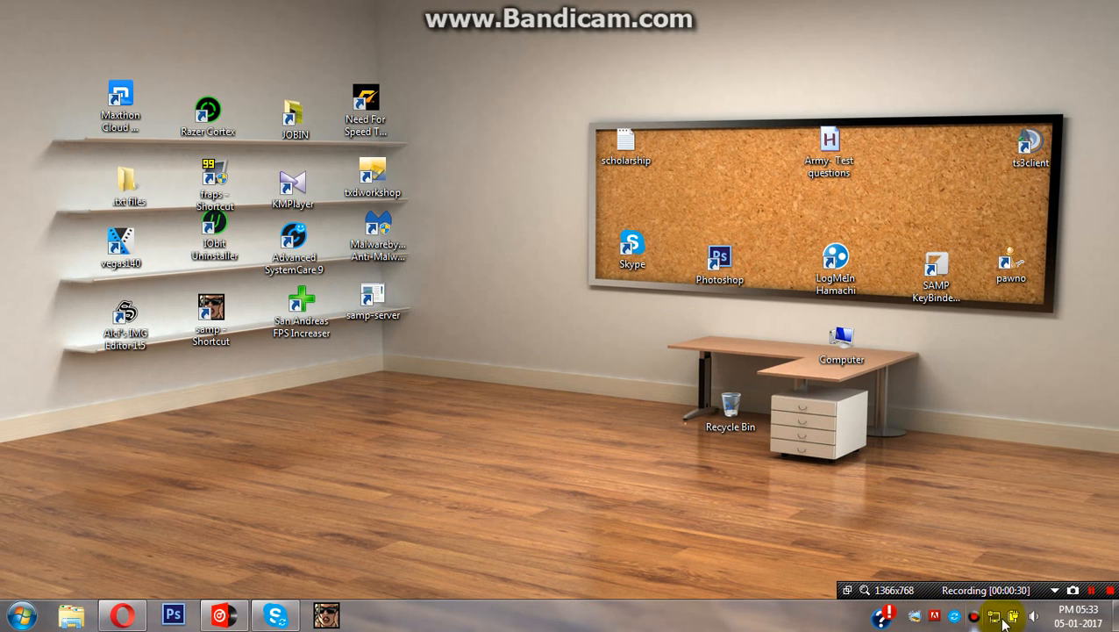
pyautogui.moveTo(973, 616)
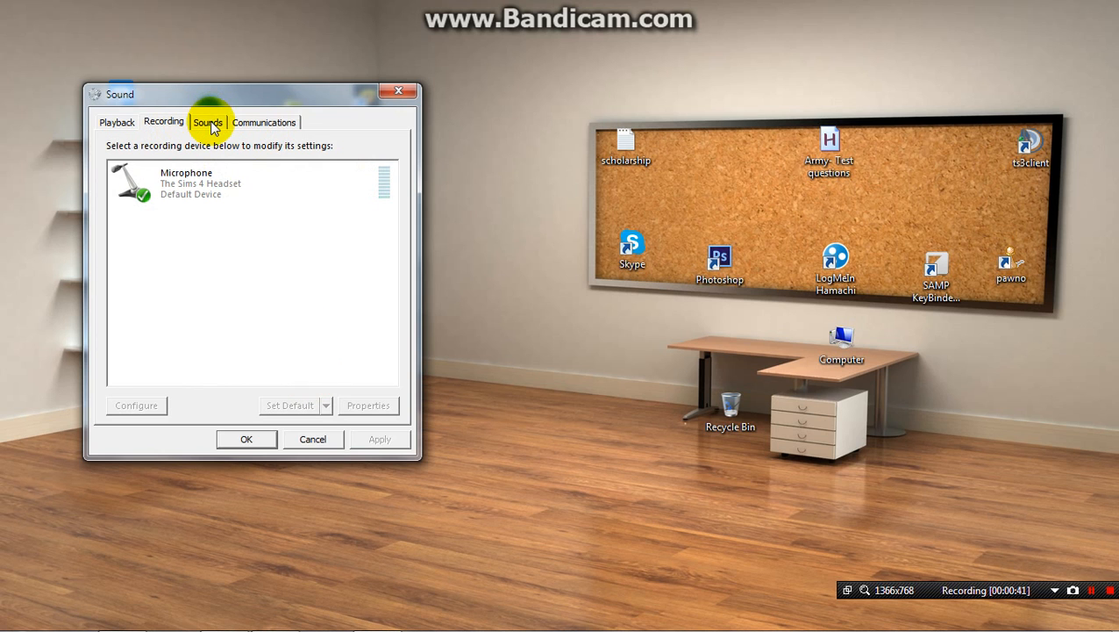
pyautogui.moveTo(203, 250)
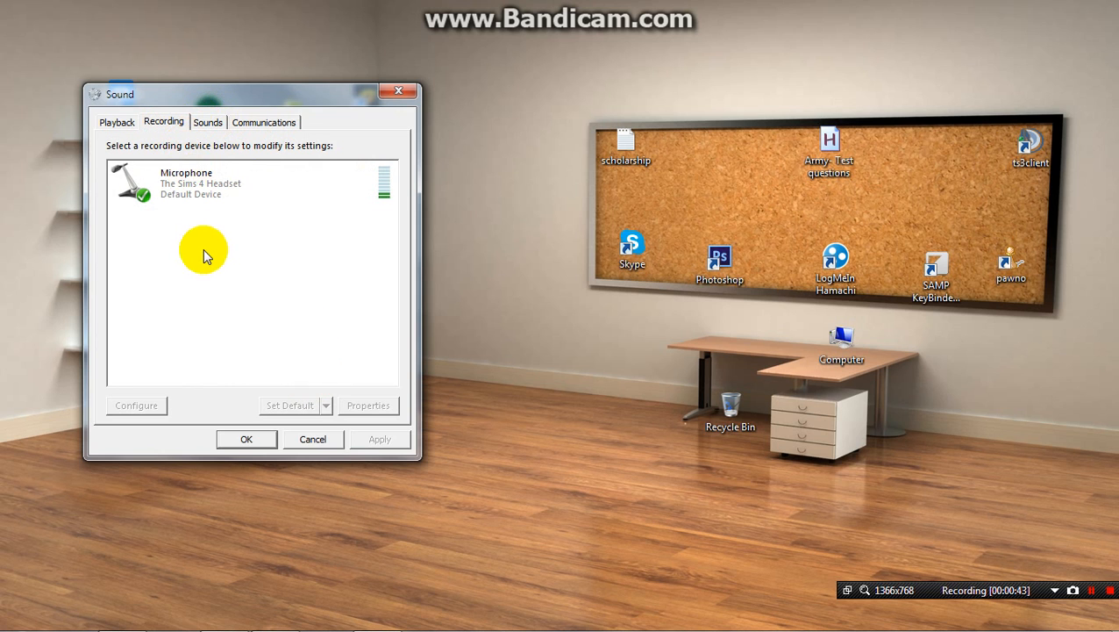
pyautogui.moveTo(116, 122)
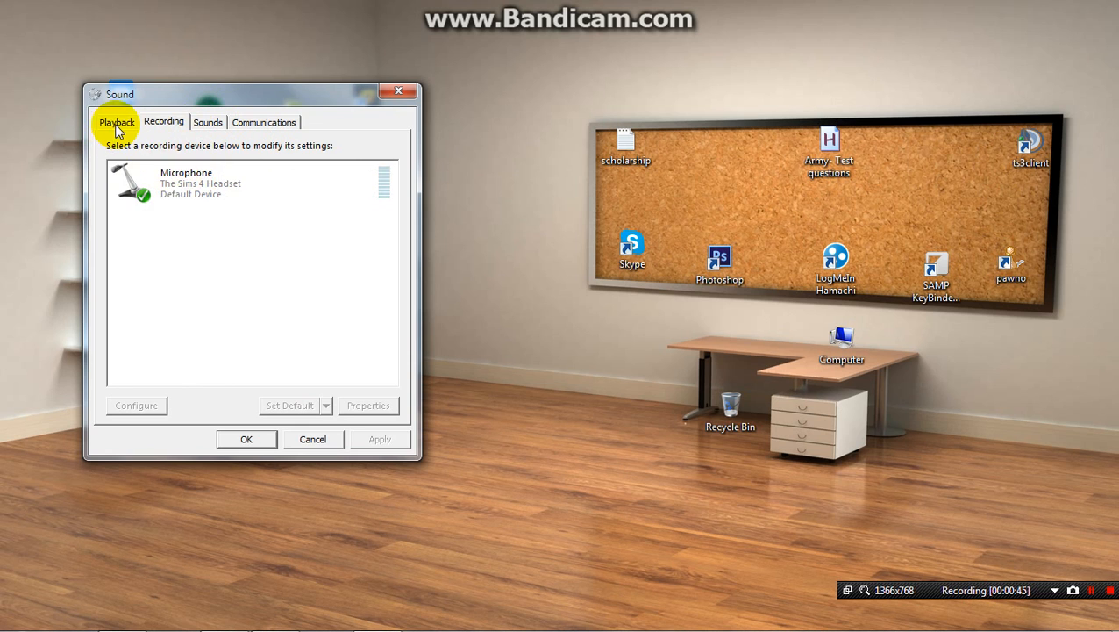
pyautogui.moveTo(274, 187)
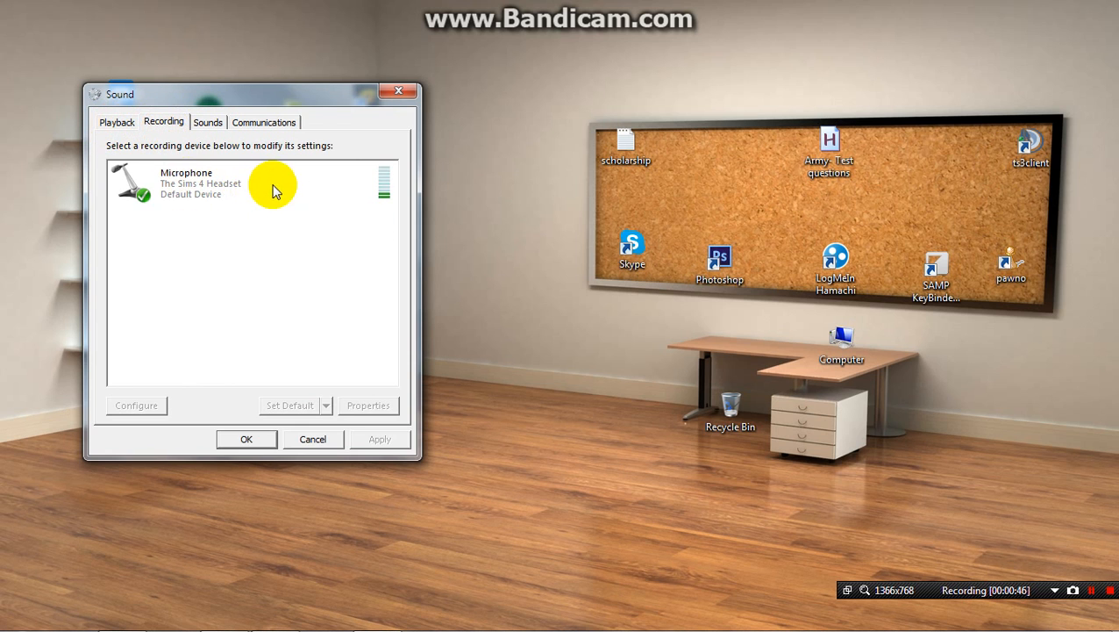
pyautogui.moveTo(206, 187)
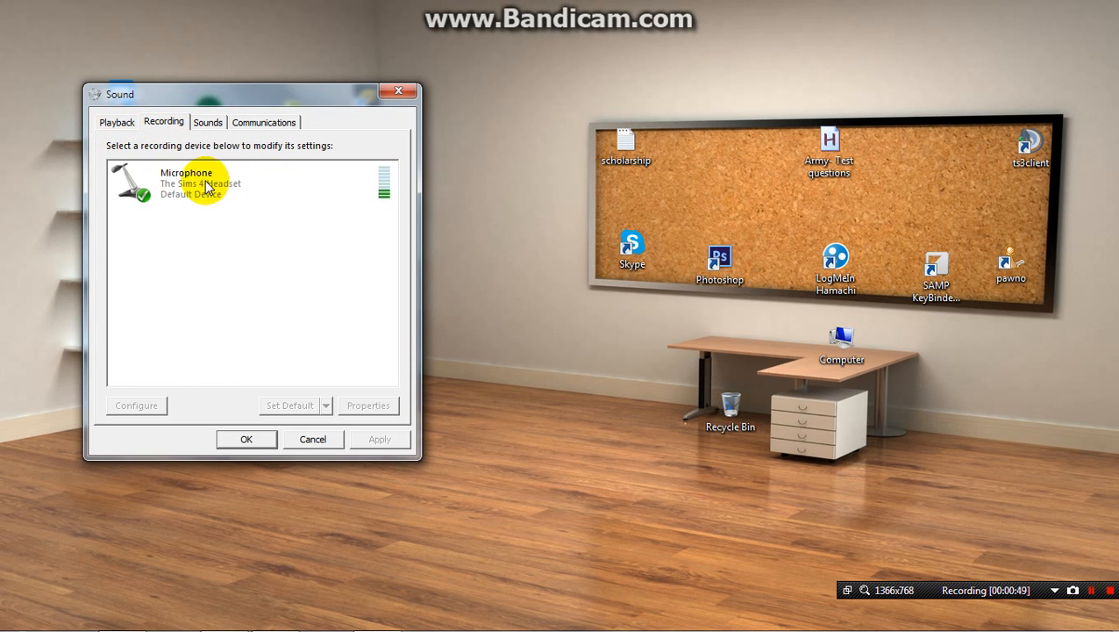
pyautogui.click(193, 182)
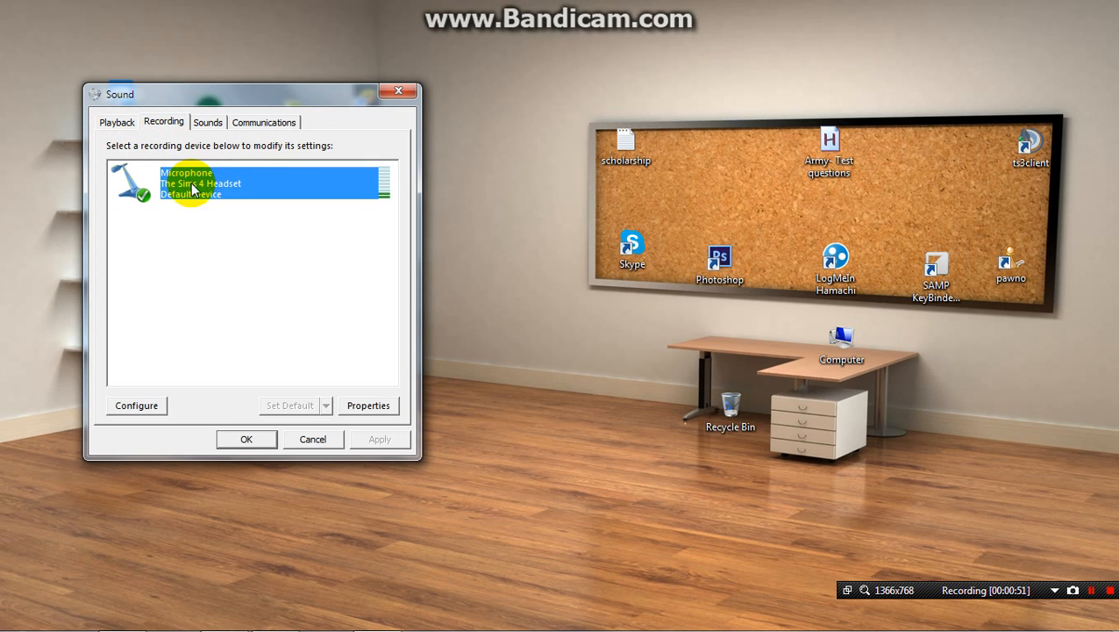
pyautogui.moveTo(397, 187)
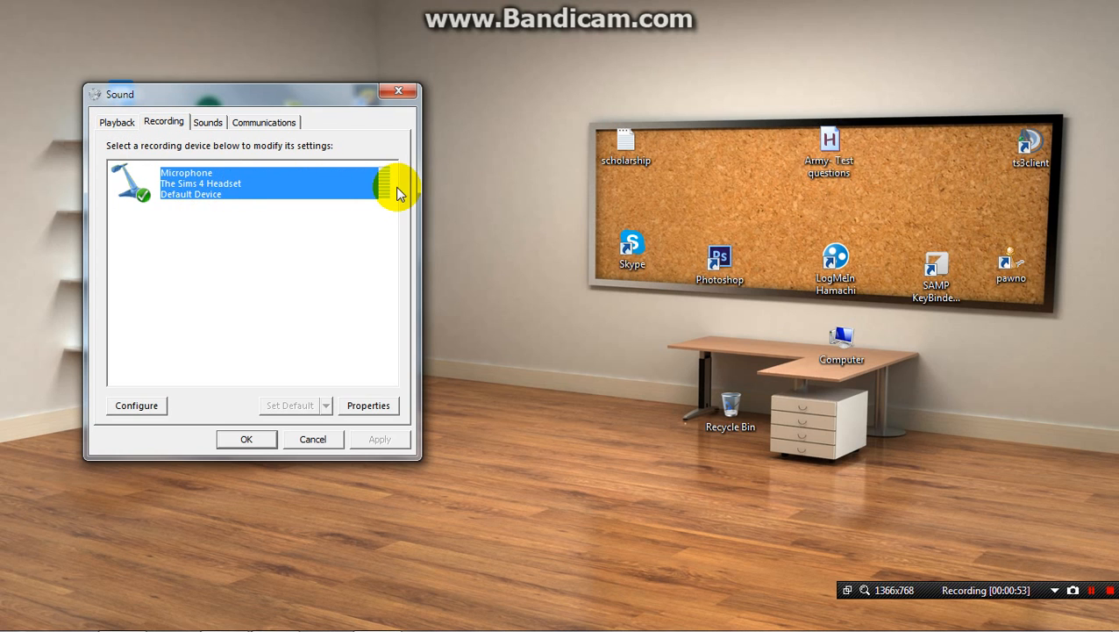
pyautogui.moveTo(265, 191)
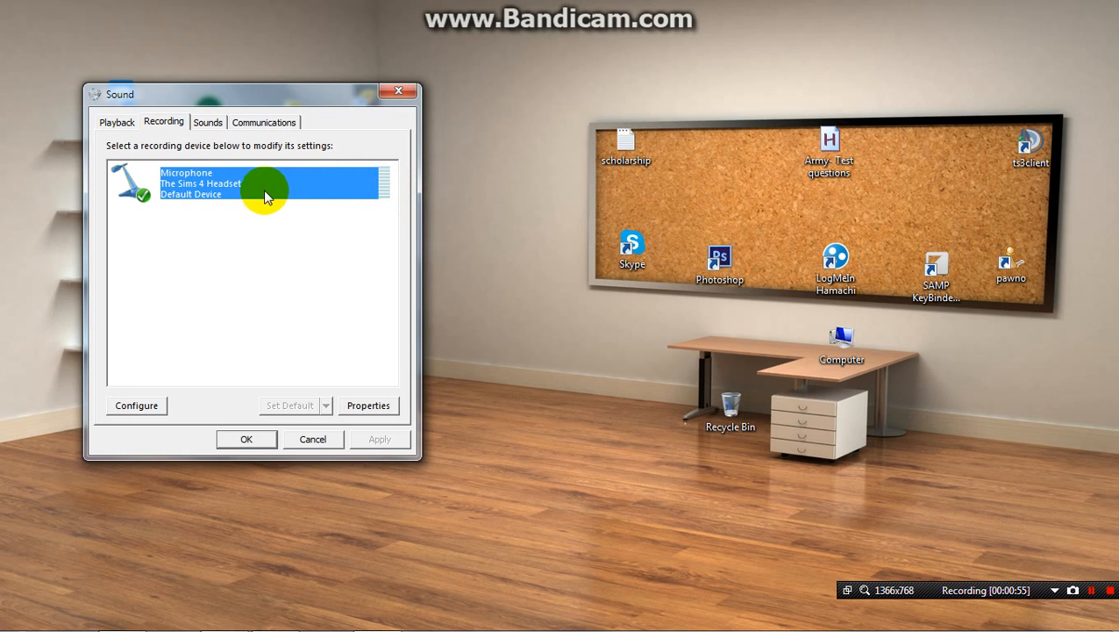
pyautogui.moveTo(230, 187)
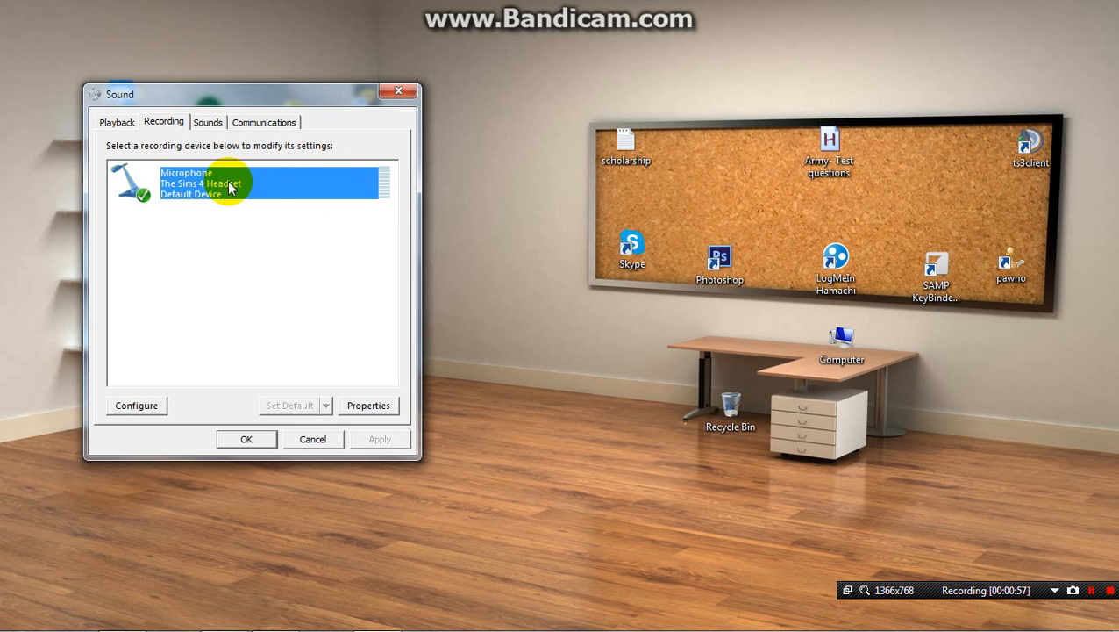
pyautogui.moveTo(344, 256)
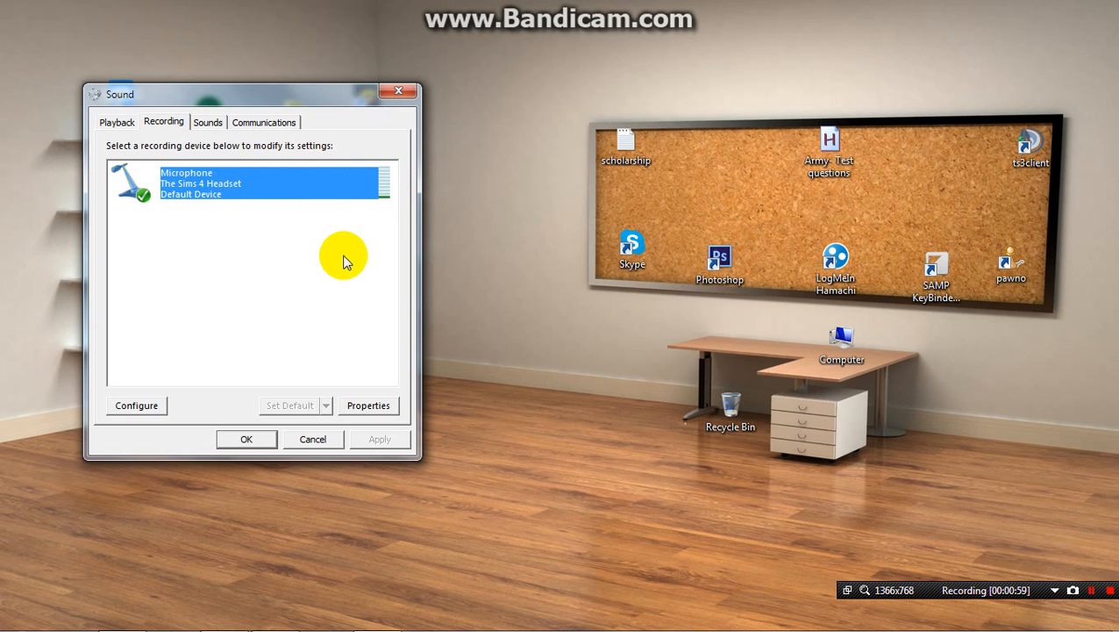
pyautogui.moveTo(235, 189)
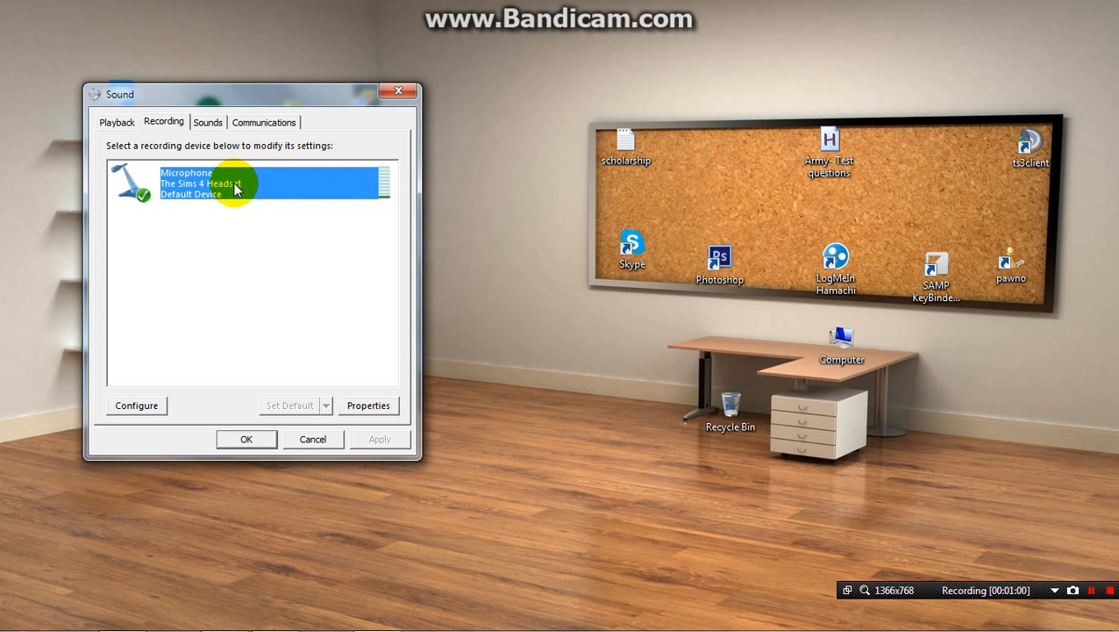
pyautogui.moveTo(154, 189)
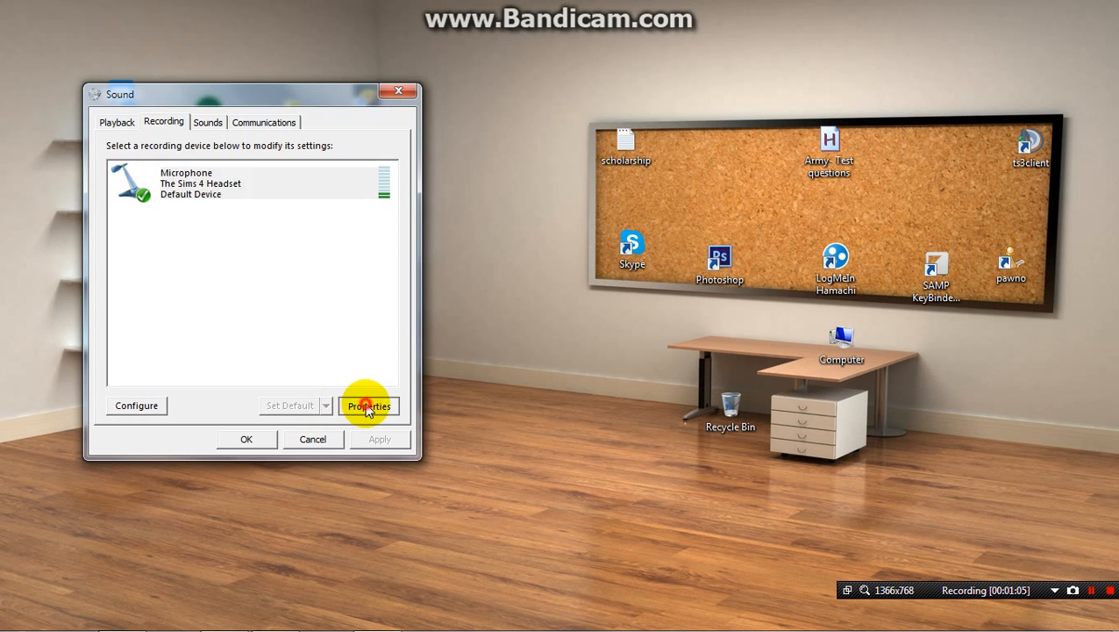
pyautogui.click(369, 406)
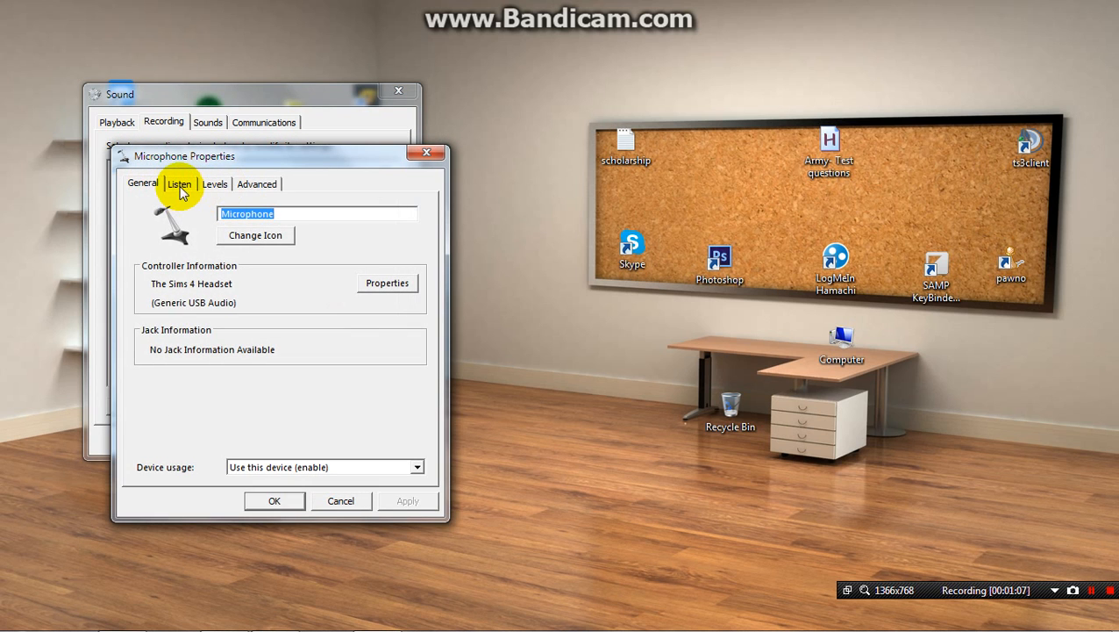
pyautogui.click(214, 183)
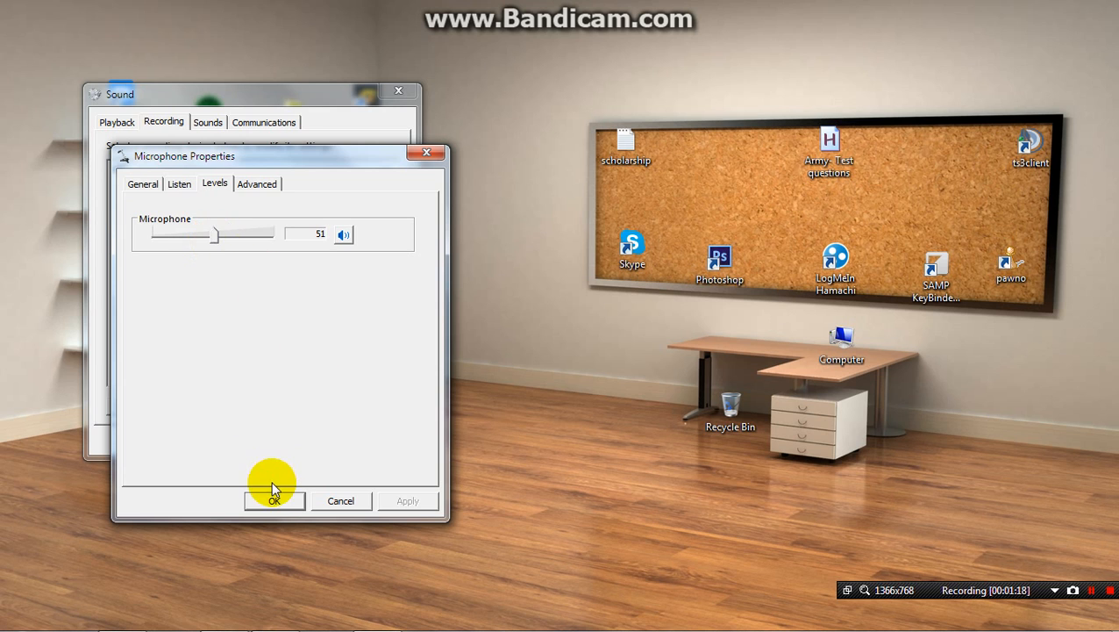
pyautogui.click(274, 500)
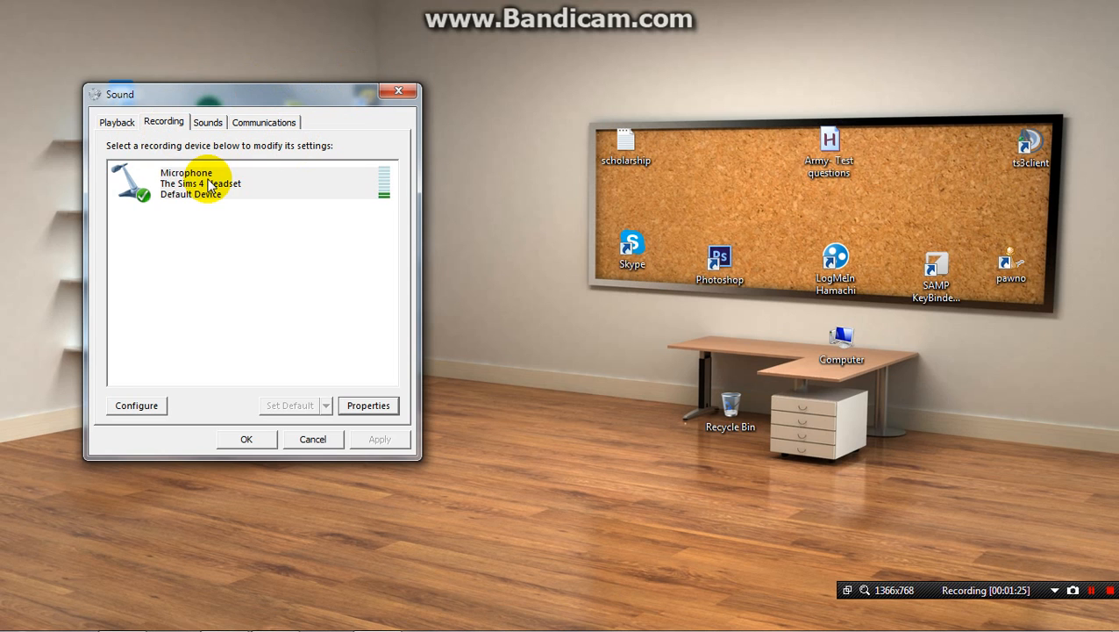
pyautogui.moveTo(230, 185)
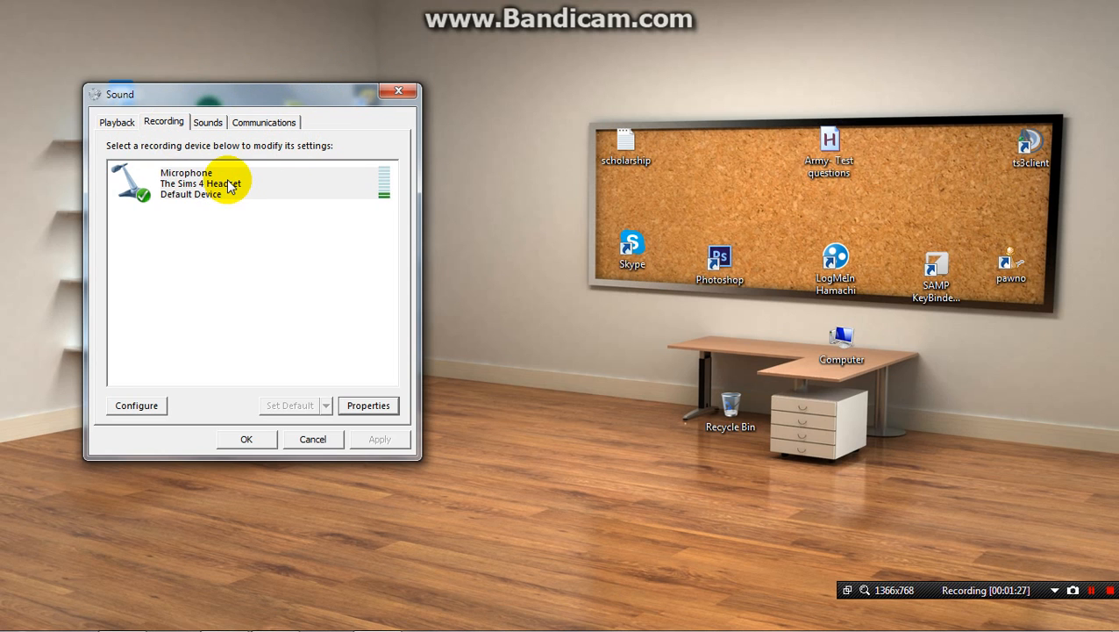
pyautogui.moveTo(265, 257)
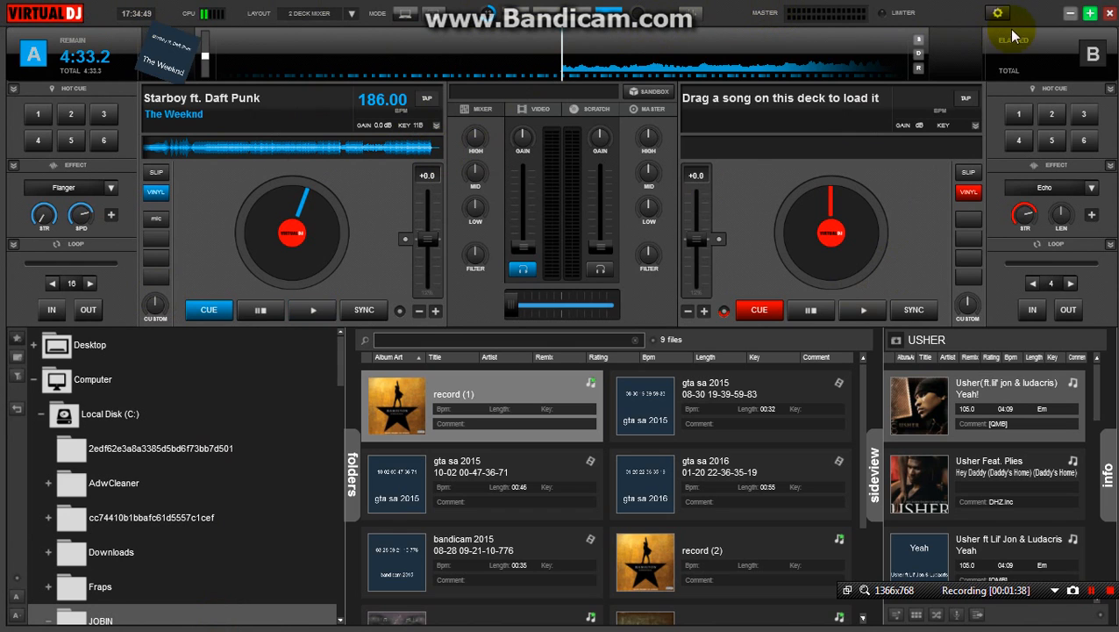
pyautogui.moveTo(998, 14)
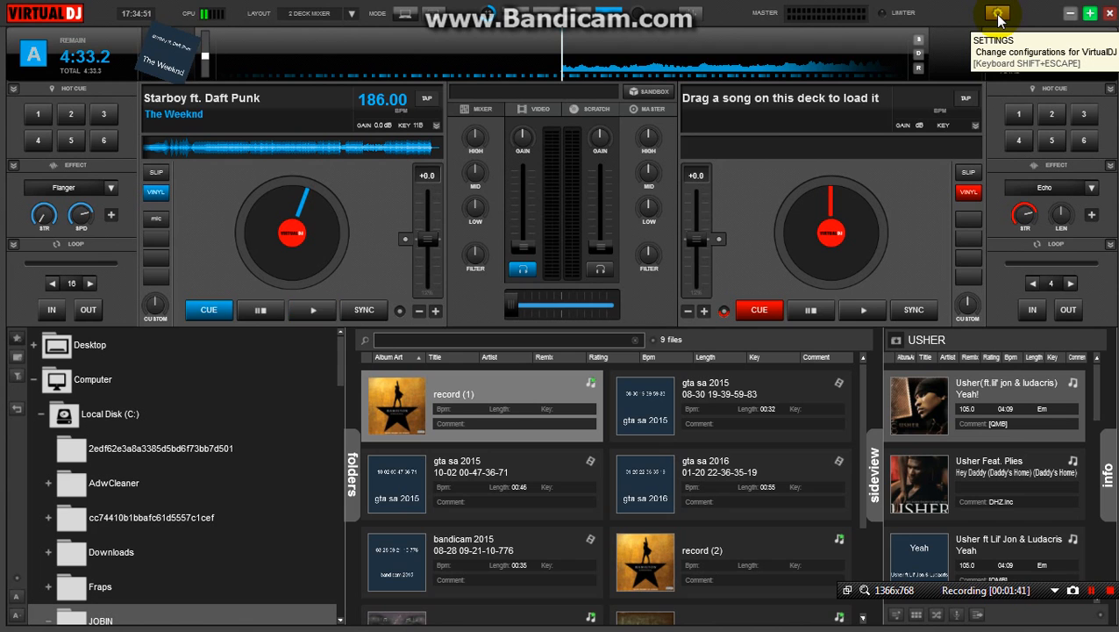
# Open VirtualDJ's settings from the gear icon at the top right
pyautogui.click(997, 14)
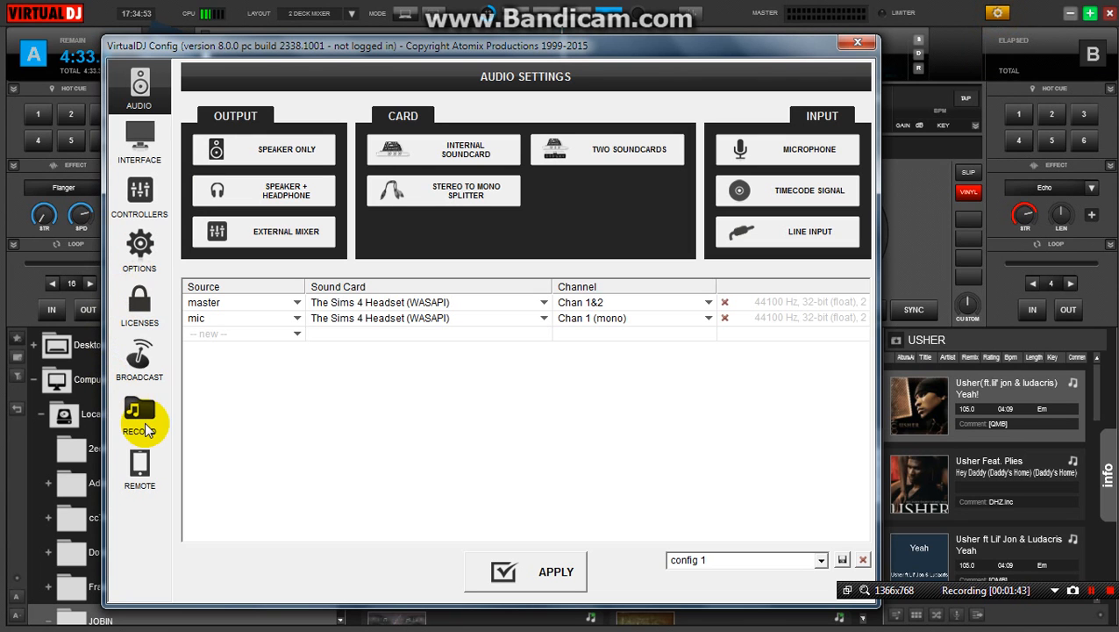
pyautogui.moveTo(508, 123)
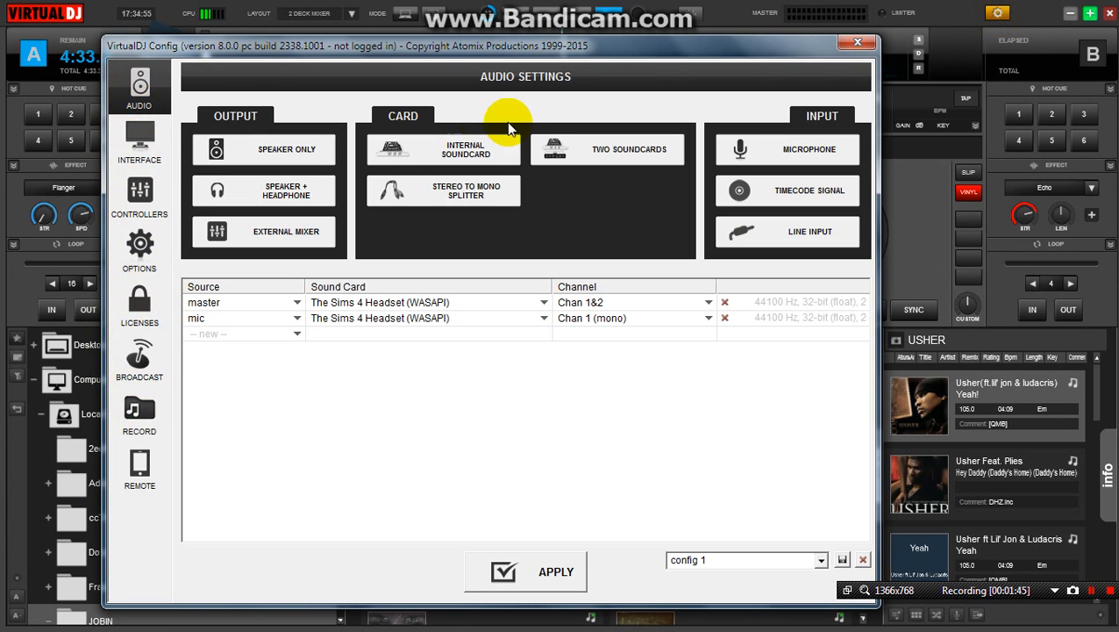
# Replace the old mic row with a new mic source on Chan 1 (mono)
pyautogui.click(725, 317)
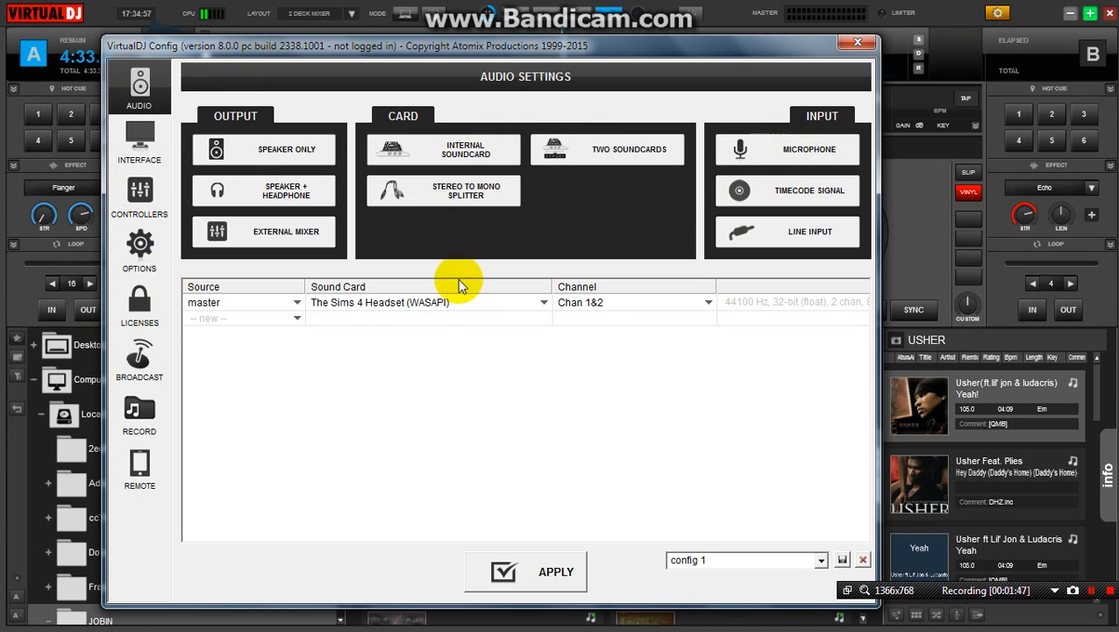
pyautogui.moveTo(807, 328)
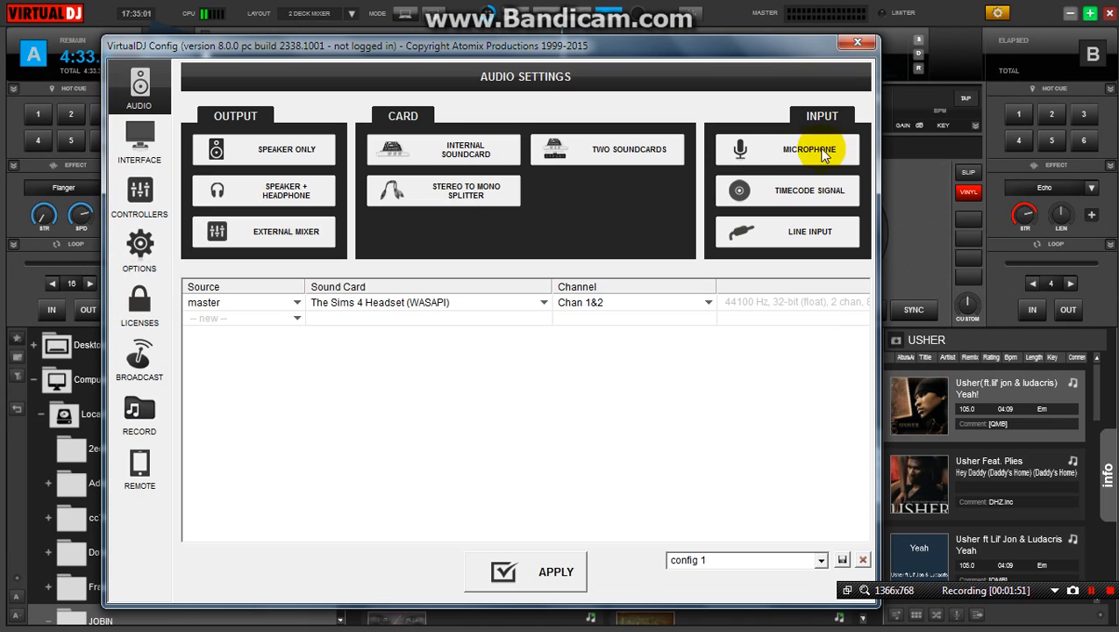
pyautogui.moveTo(368, 316)
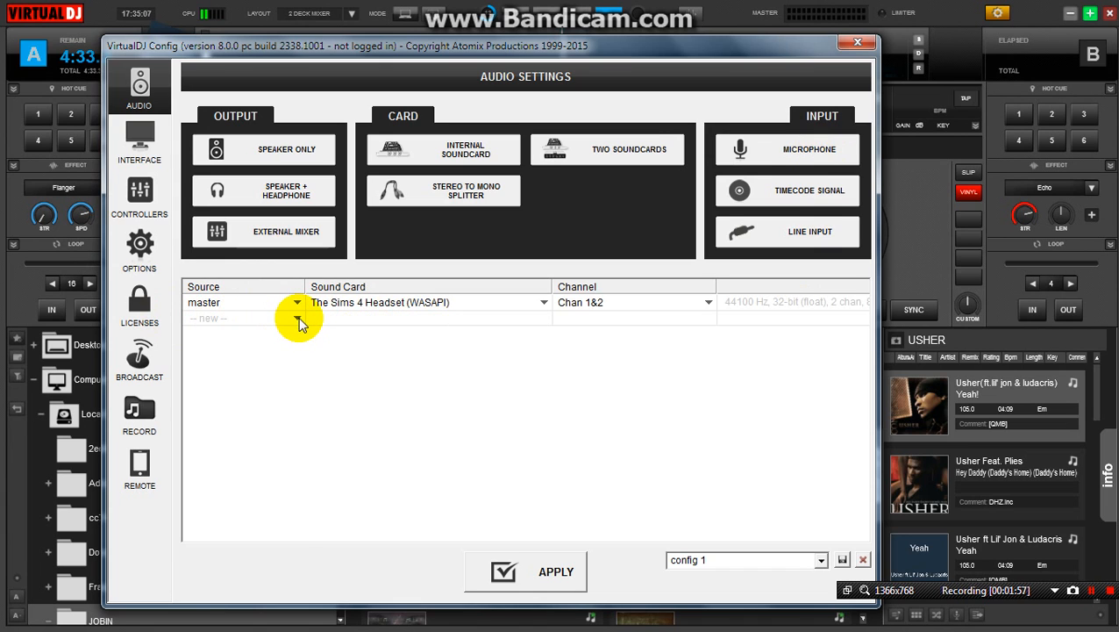
pyautogui.click(296, 318)
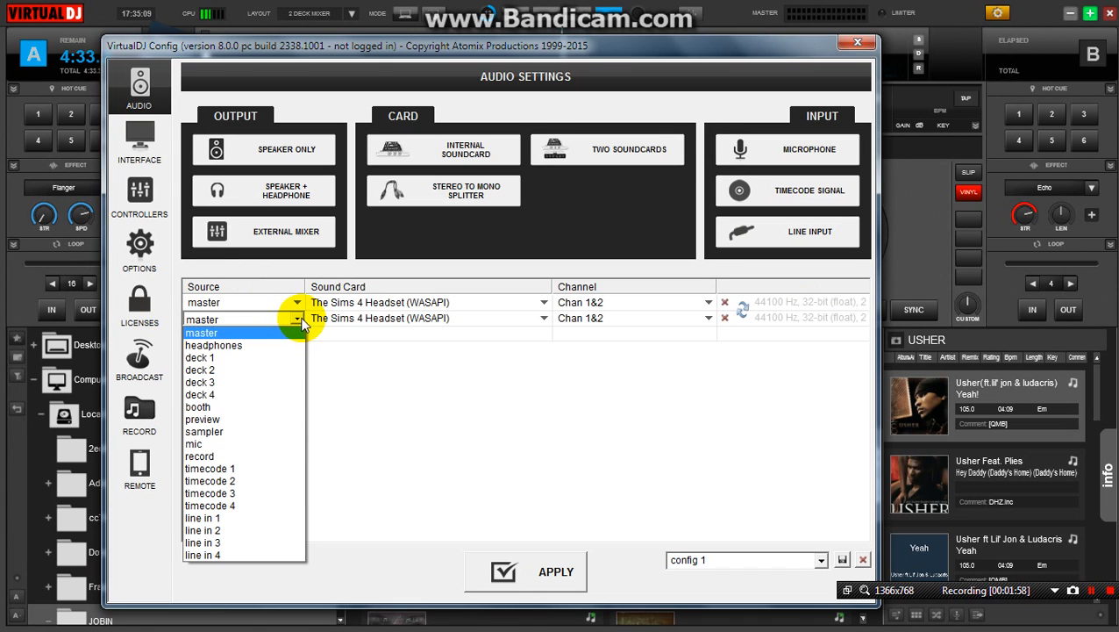
pyautogui.click(193, 442)
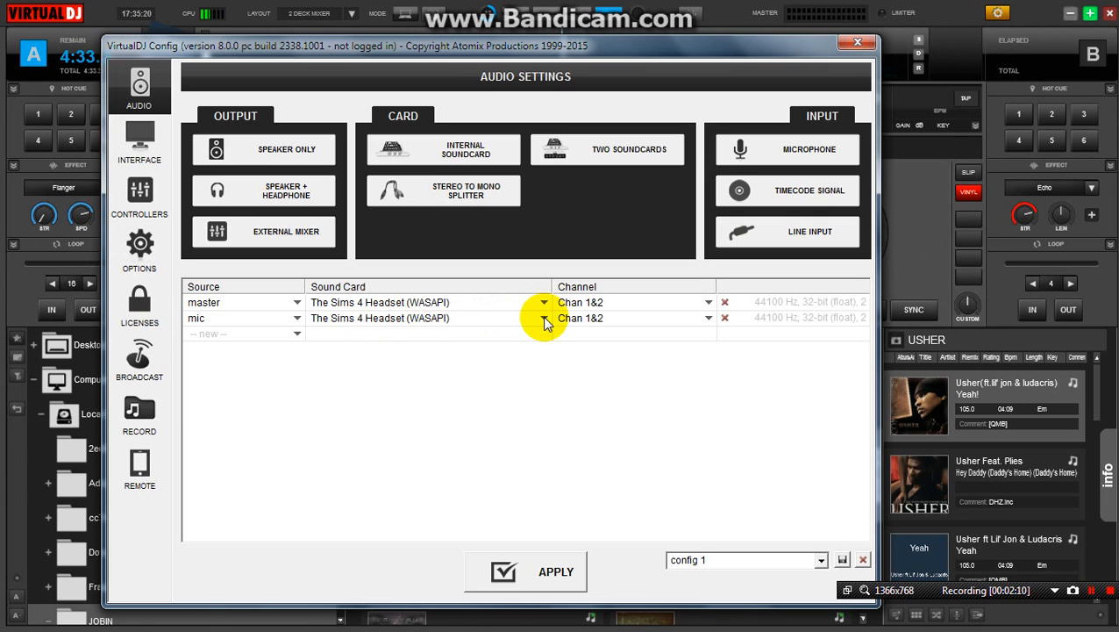
pyautogui.moveTo(715, 320)
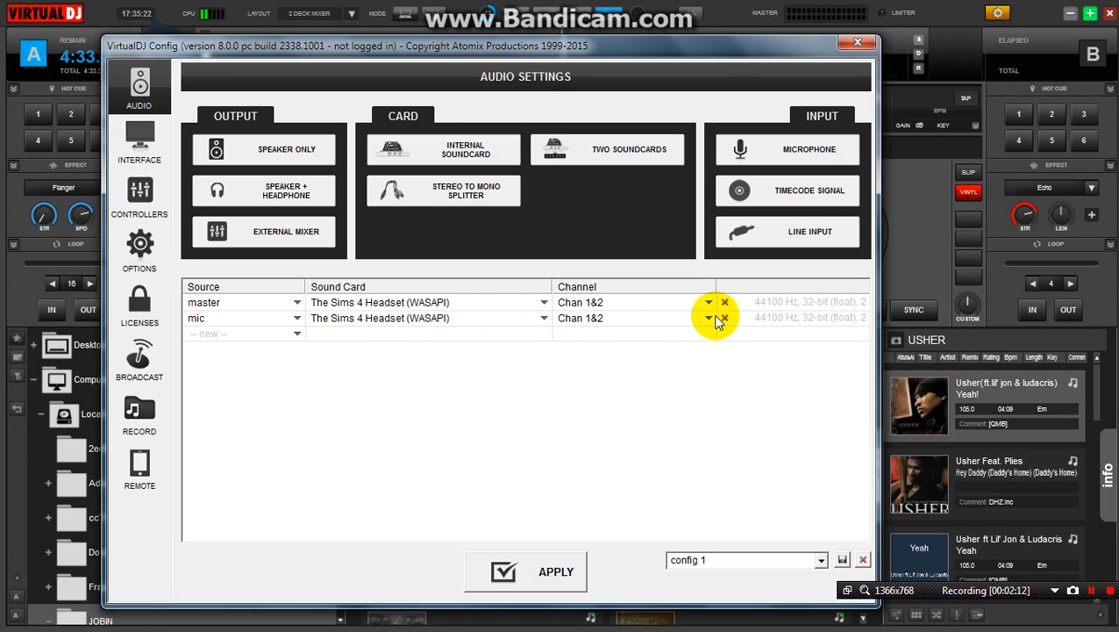
pyautogui.click(708, 318)
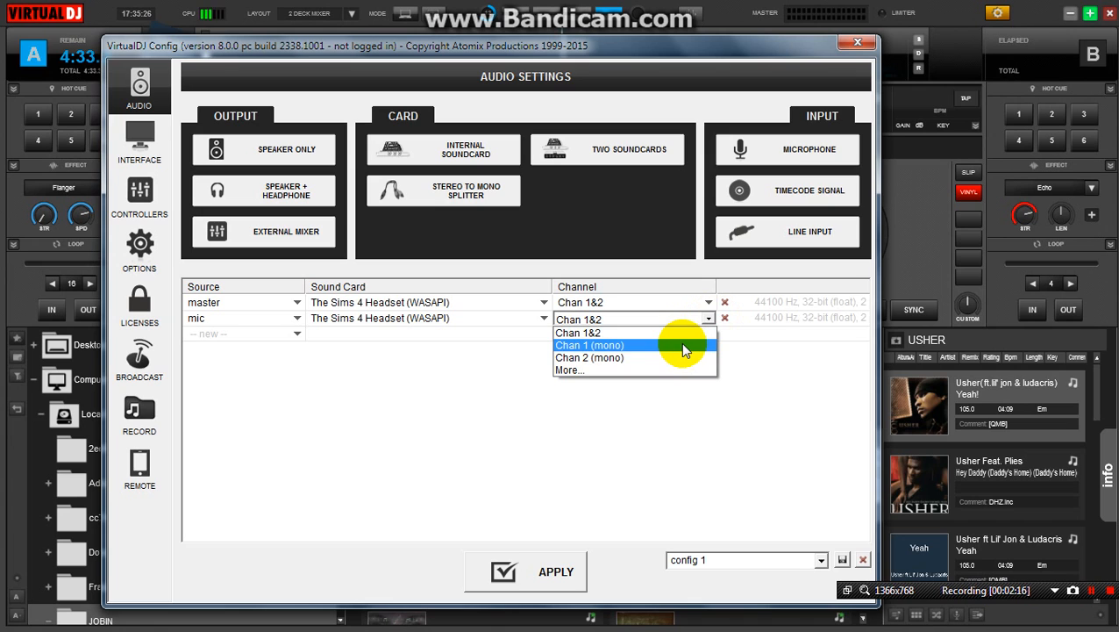
pyautogui.click(589, 345)
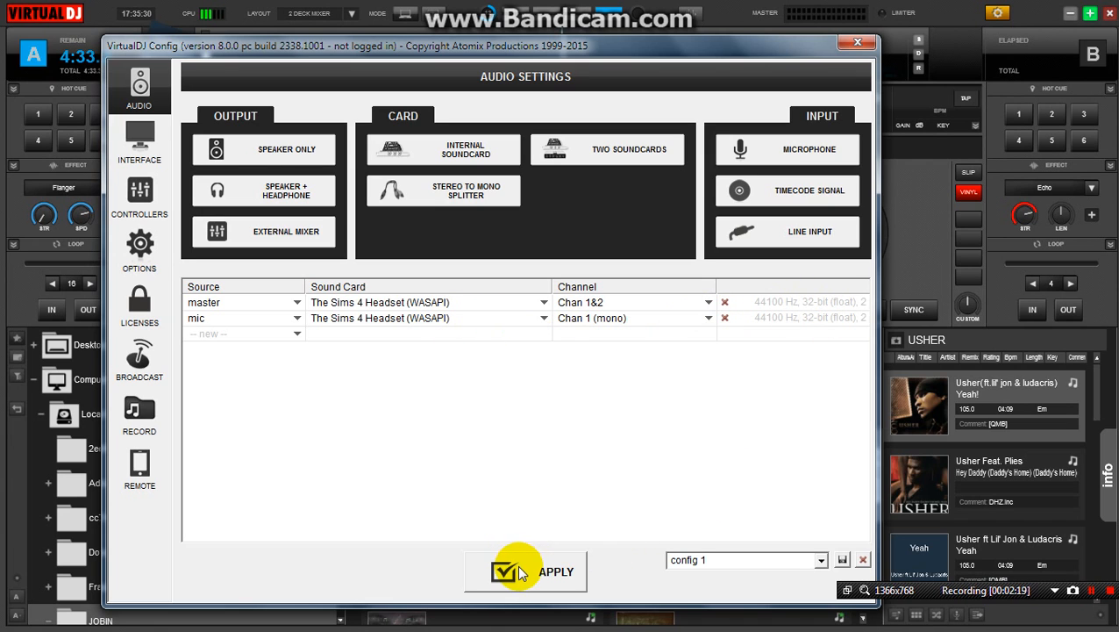
pyautogui.moveTo(389, 342)
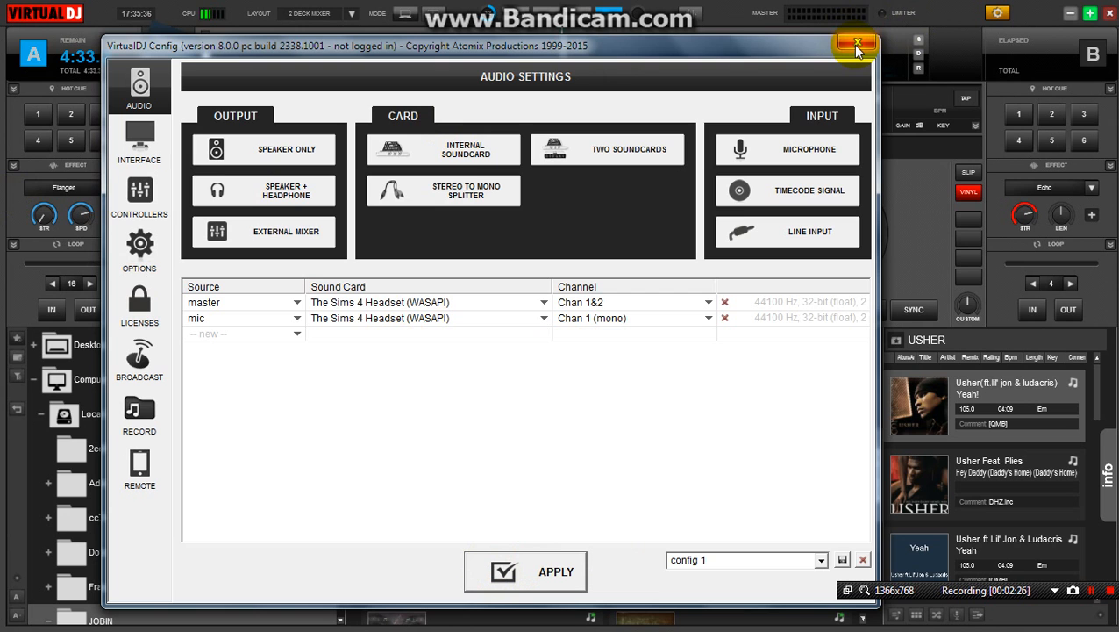
# Close Config and assign the mic action to an empty custom button on deck A
pyautogui.click(856, 44)
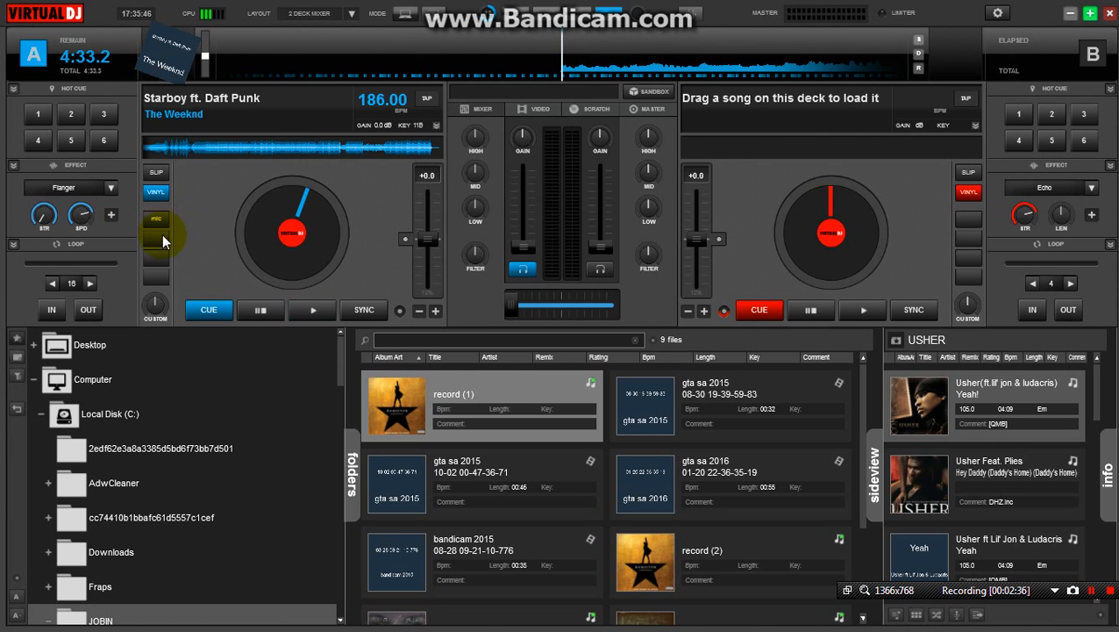
pyautogui.click(155, 307)
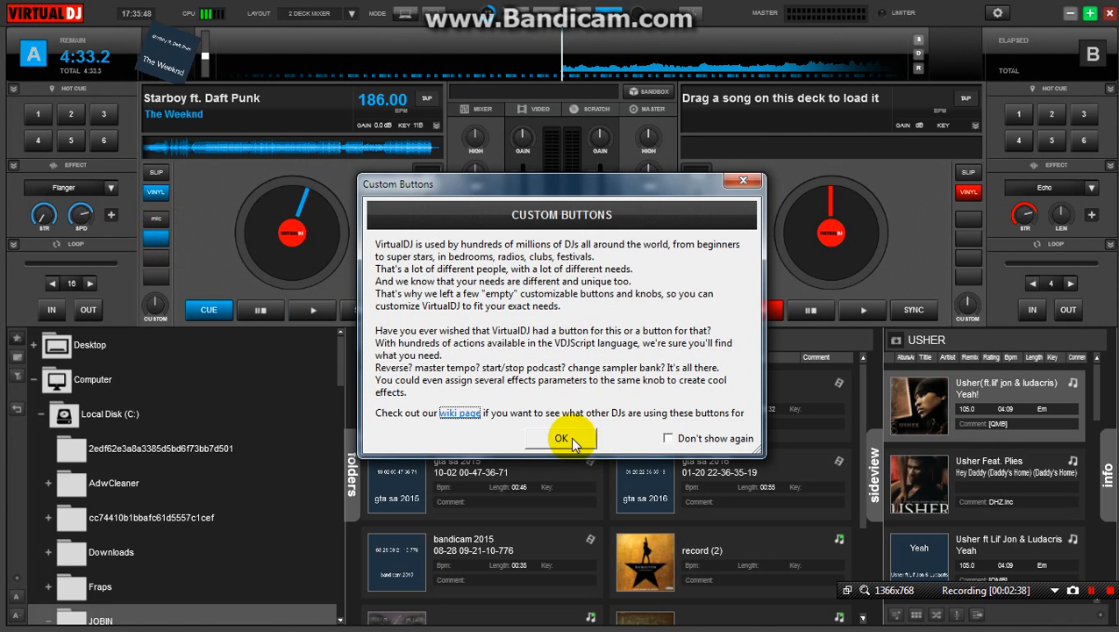
pyautogui.click(561, 438)
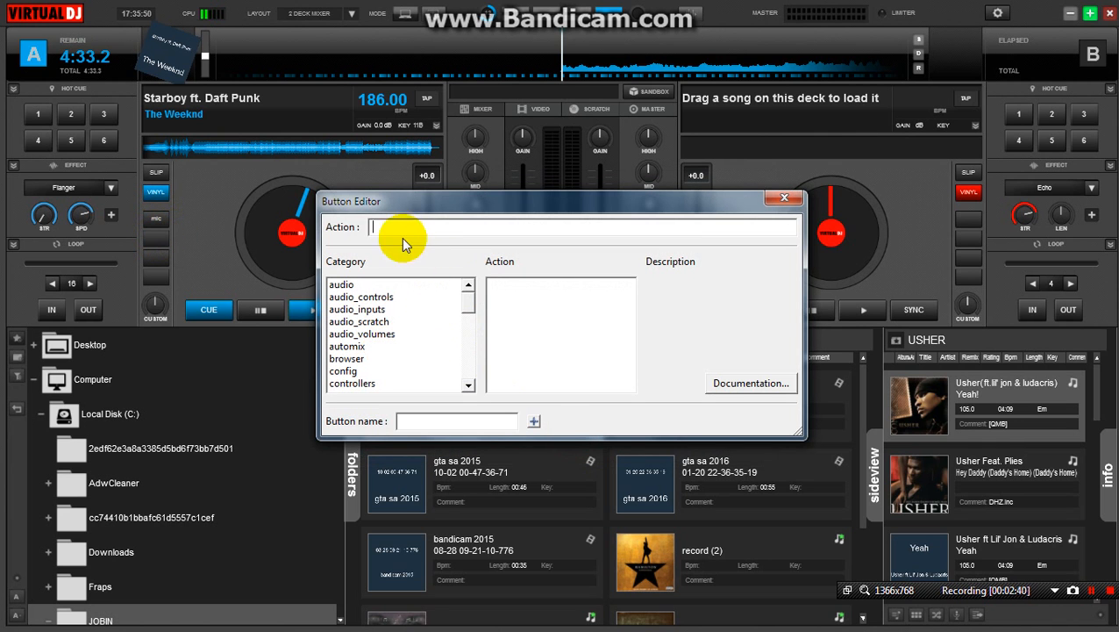
pyautogui.write('mic')
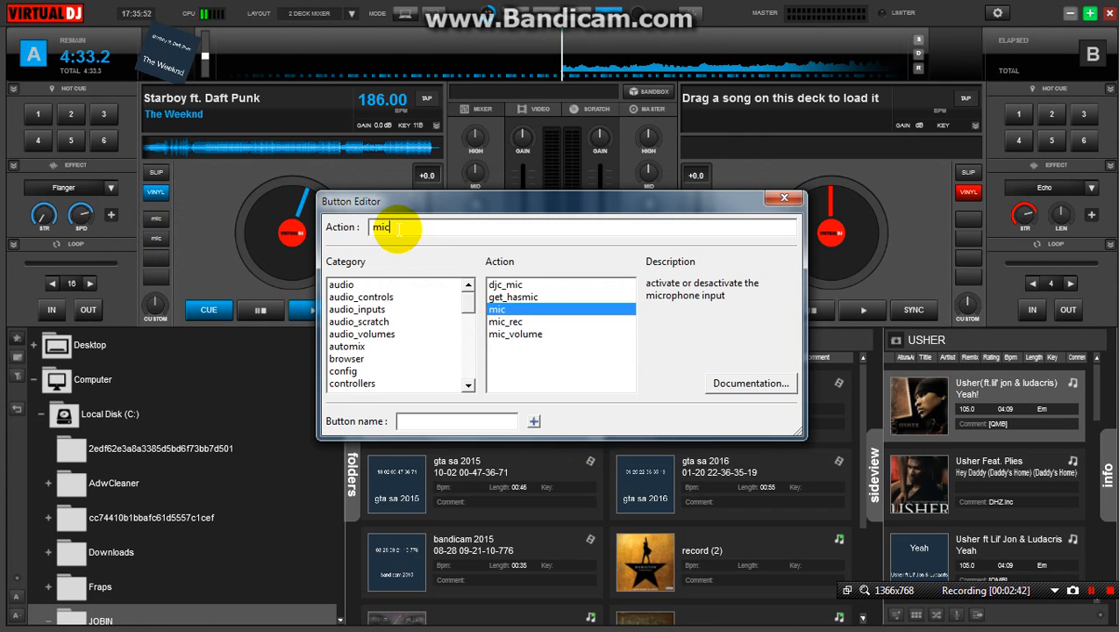
pyautogui.click(504, 309)
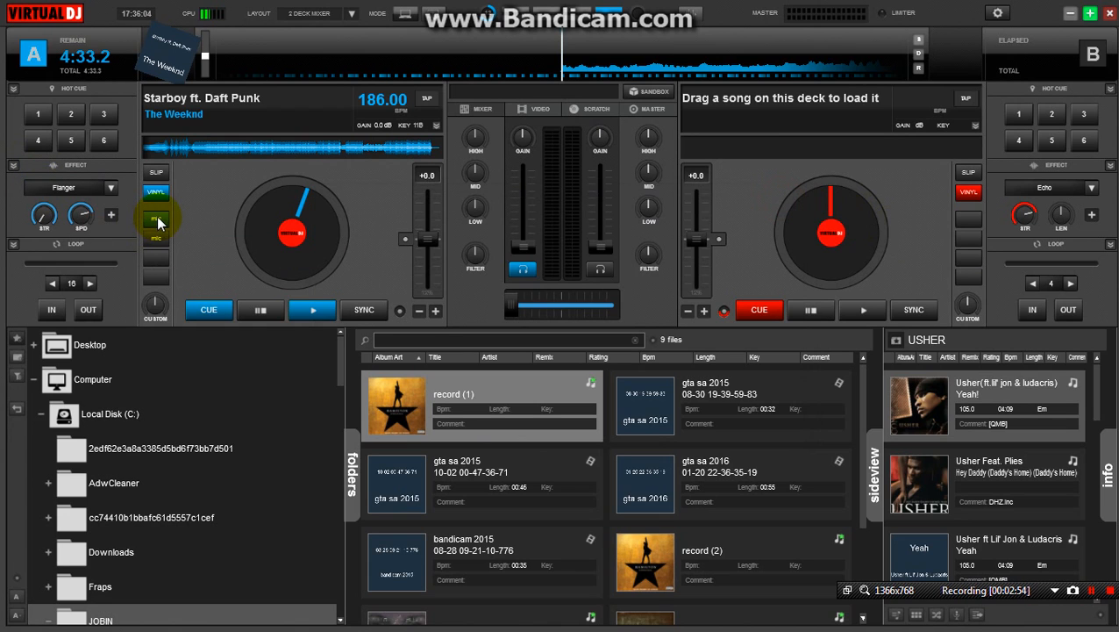
pyautogui.click(156, 219)
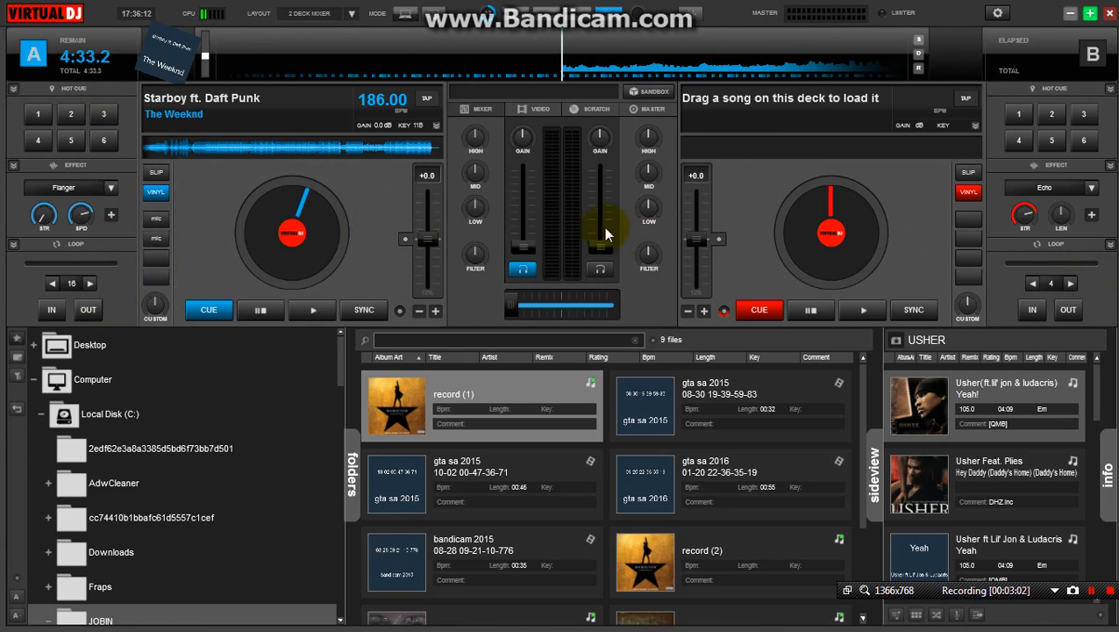
pyautogui.moveTo(194, 239)
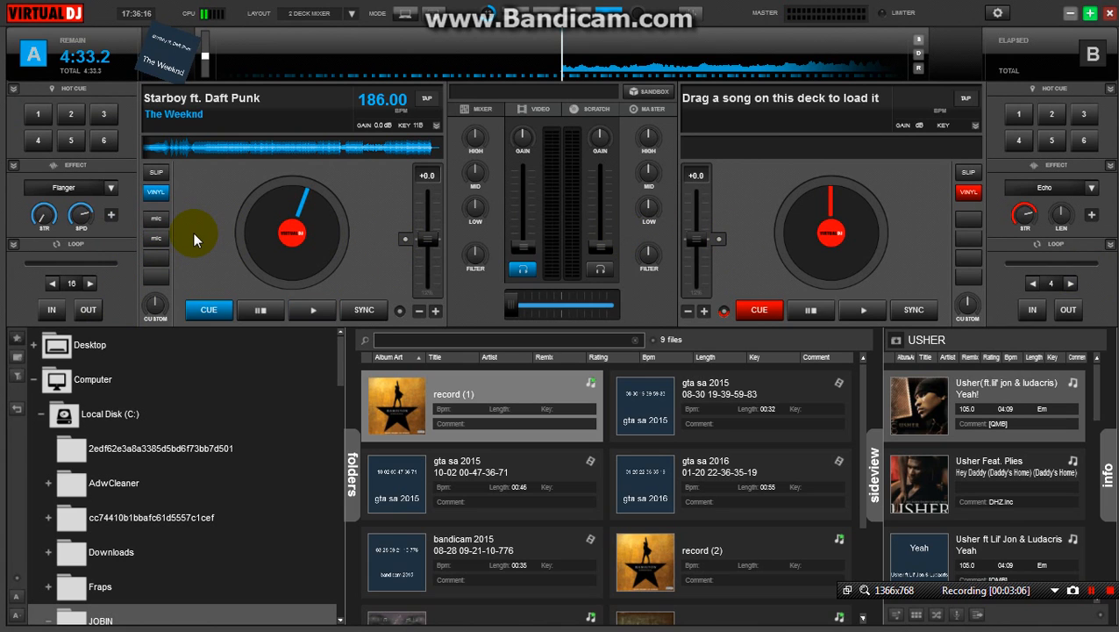
pyautogui.moveTo(1022, 7)
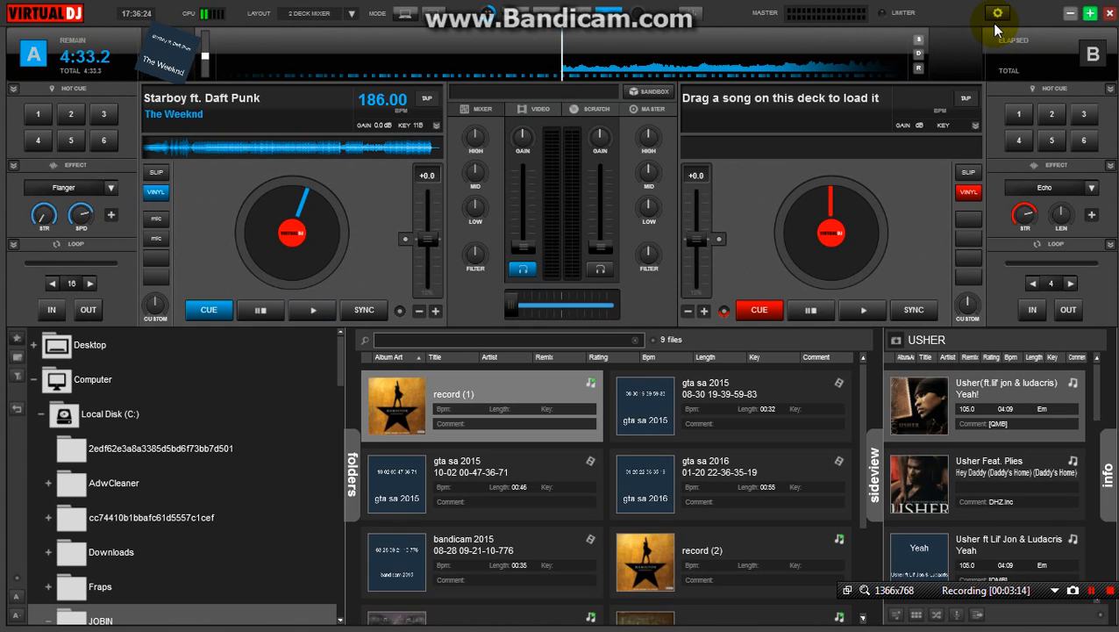
# View the Config Record page with MP3 format, then close the window
pyautogui.click(997, 13)
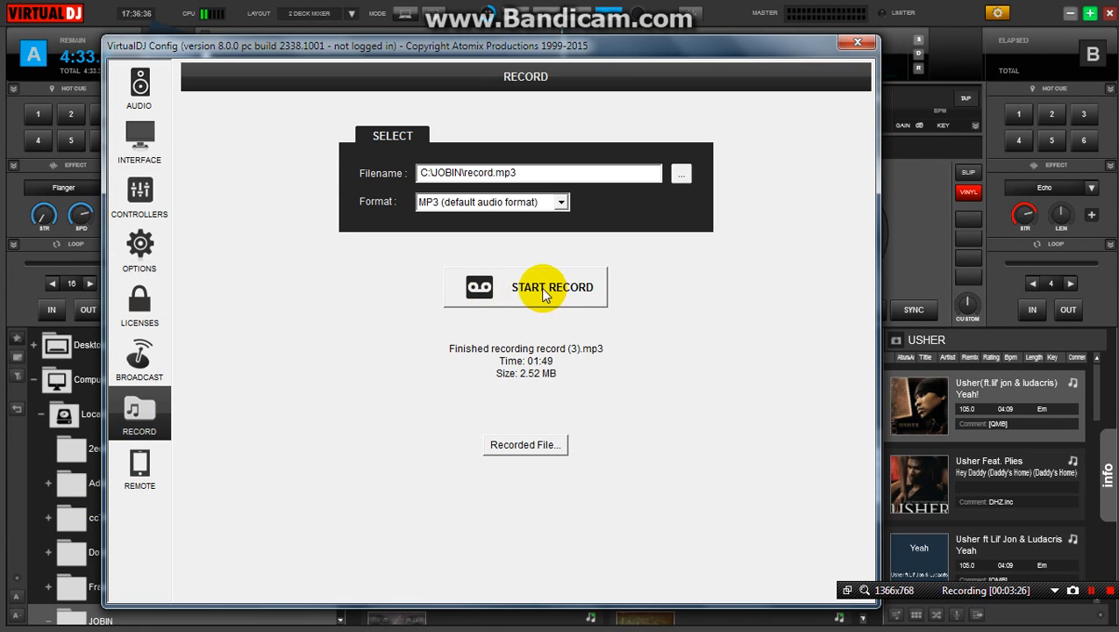
pyautogui.moveTo(526, 302)
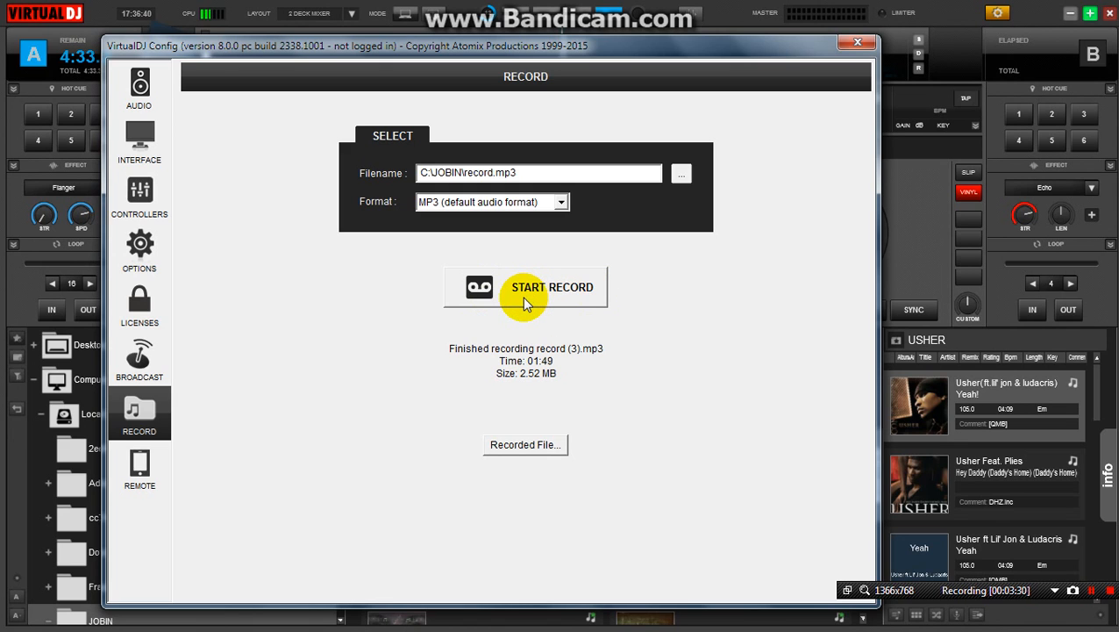
pyautogui.moveTo(932, 52)
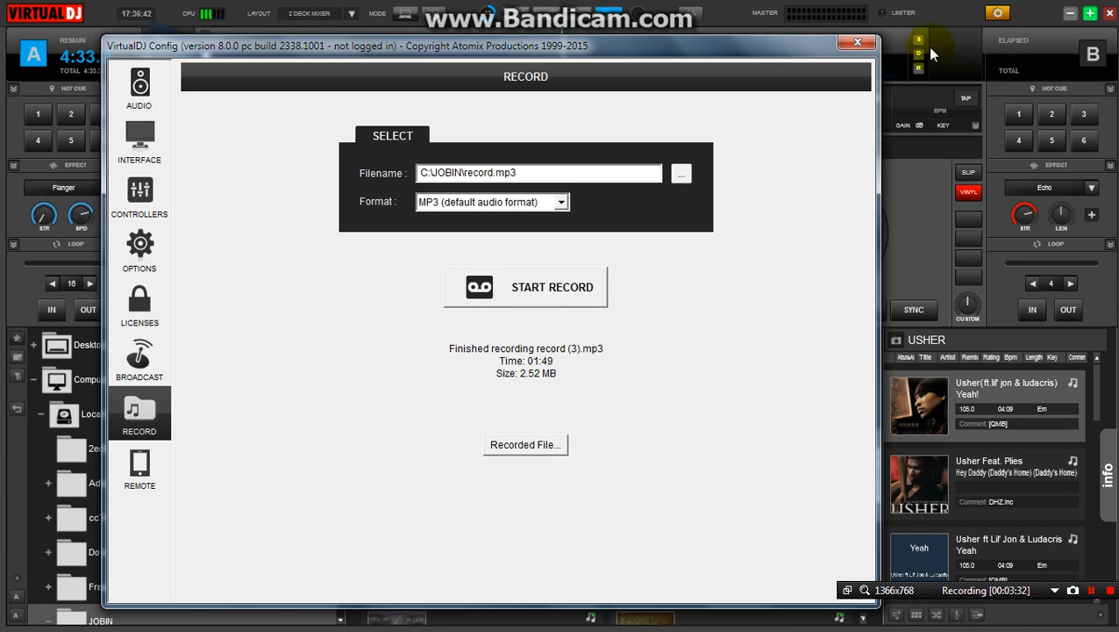
pyautogui.click(857, 42)
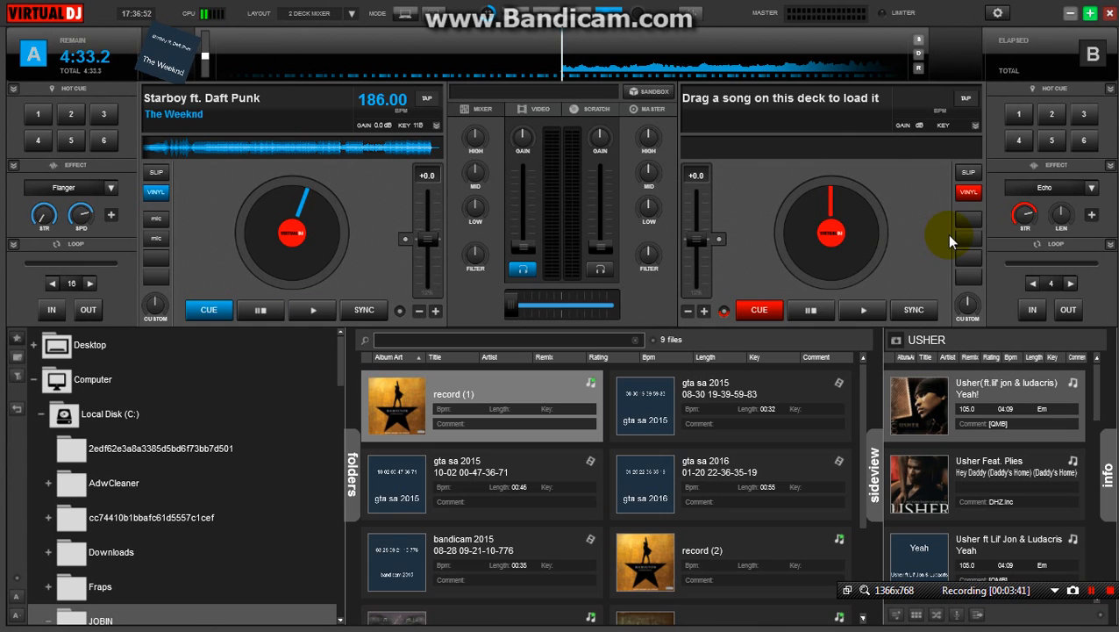
# Return to the main deck view with Starboy ft. Daft Punk on deck A
pyautogui.click(312, 309)
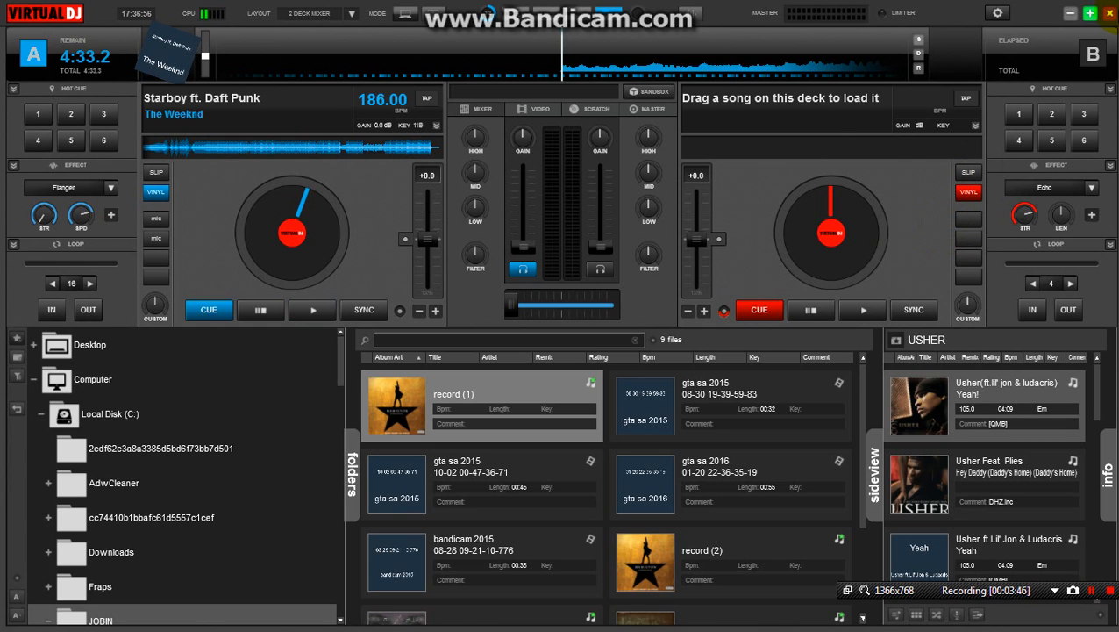
pyautogui.moveTo(1110, 13)
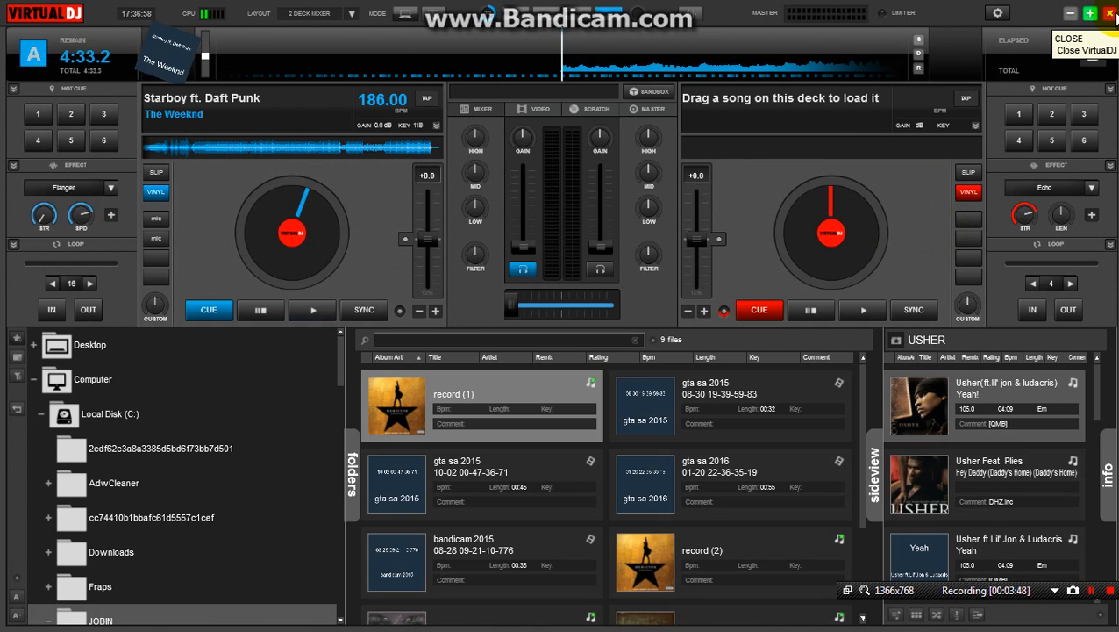